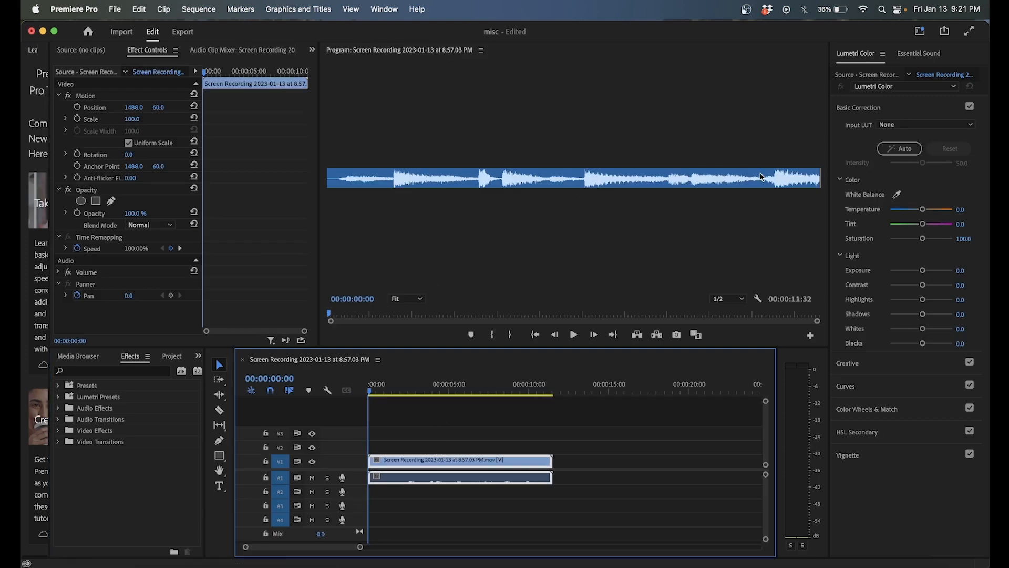
mouse_move(745, 230)
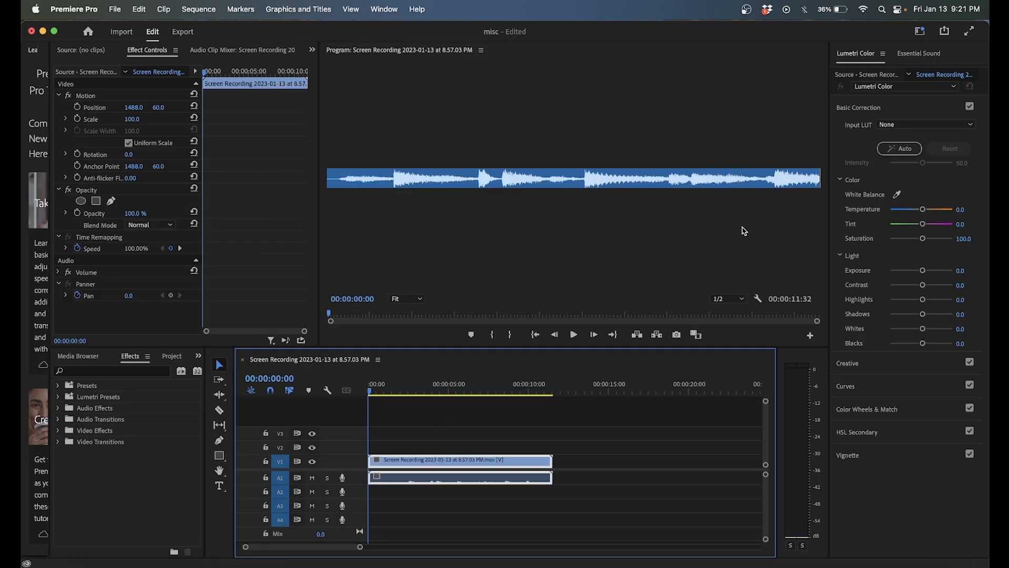
mouse_move(465, 219)
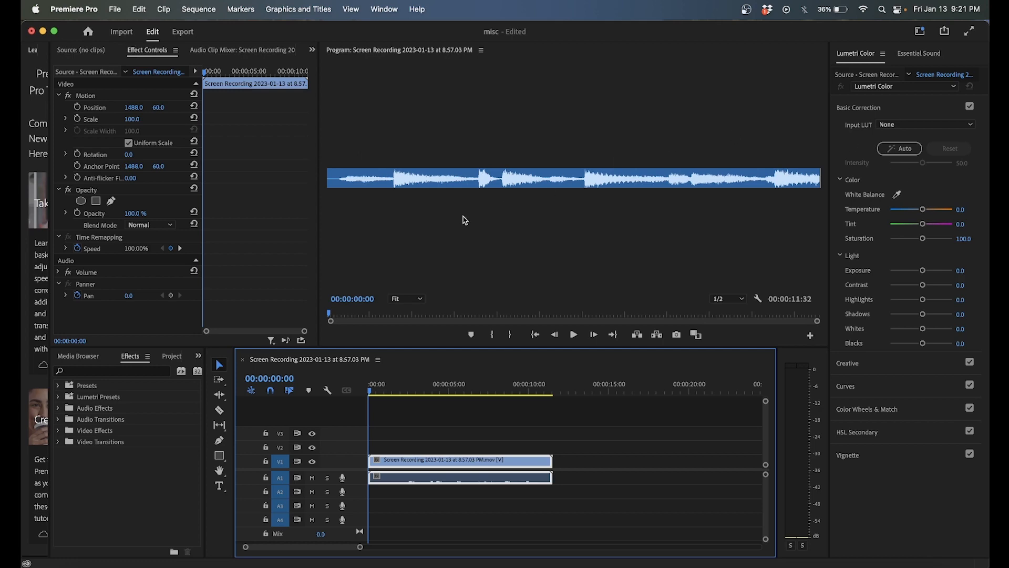
mouse_move(362, 182)
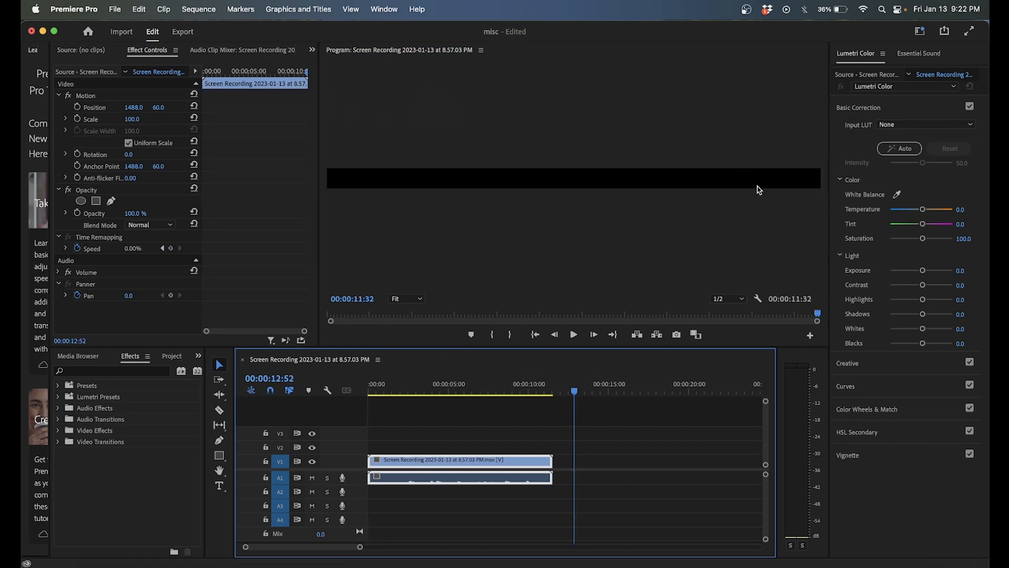
mouse_move(646, 153)
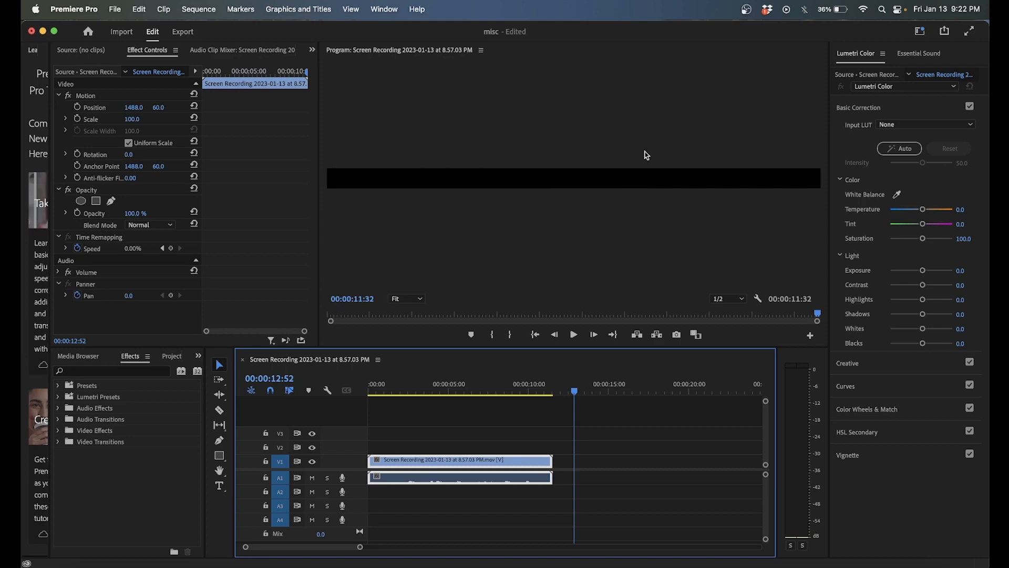
mouse_move(208, 11)
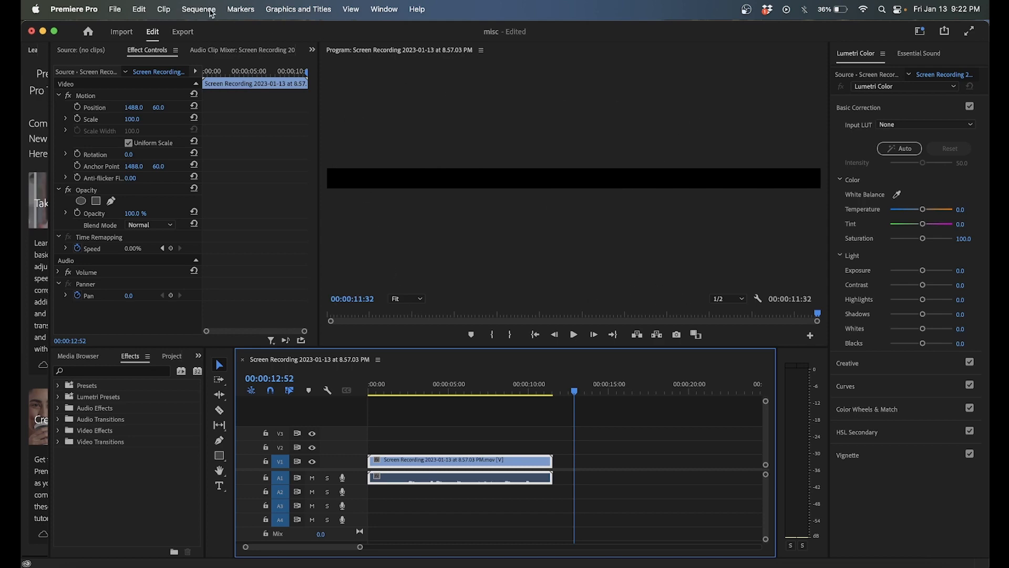
Step: Set the sequence frame size to 1920×1080 in Sequence Settings and confirm
left_click(198, 8)
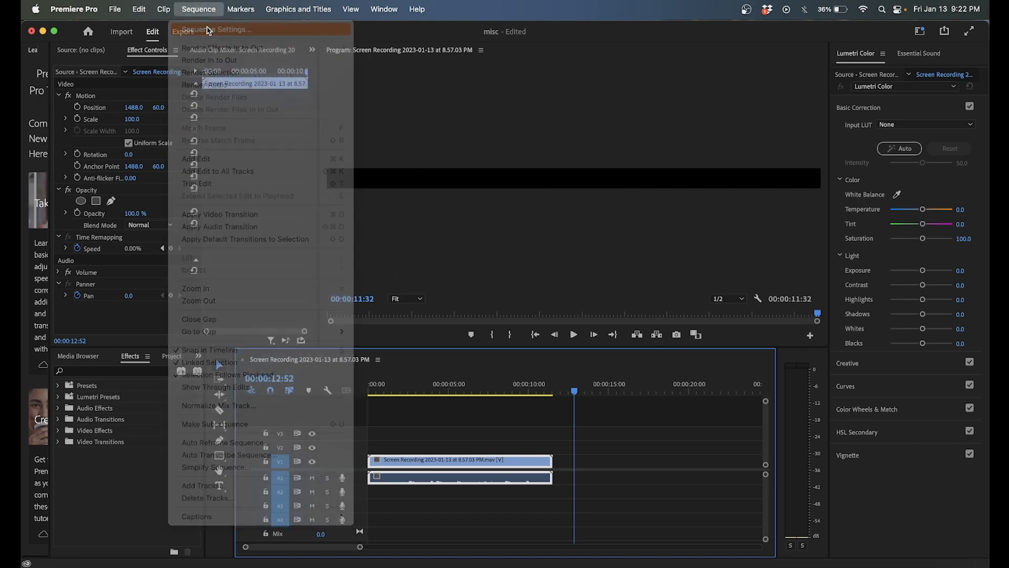
left_click(220, 30)
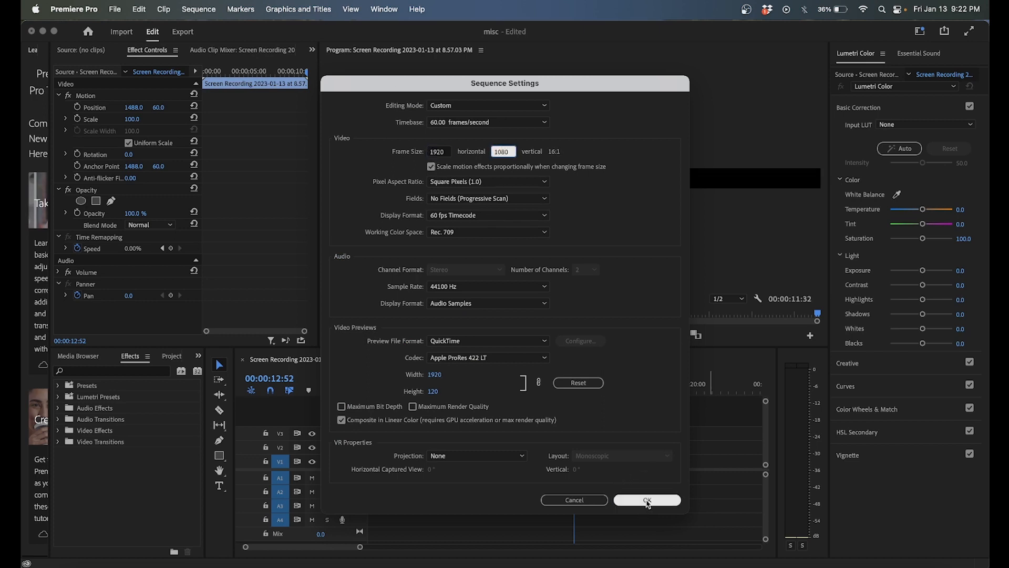
left_click(647, 500)
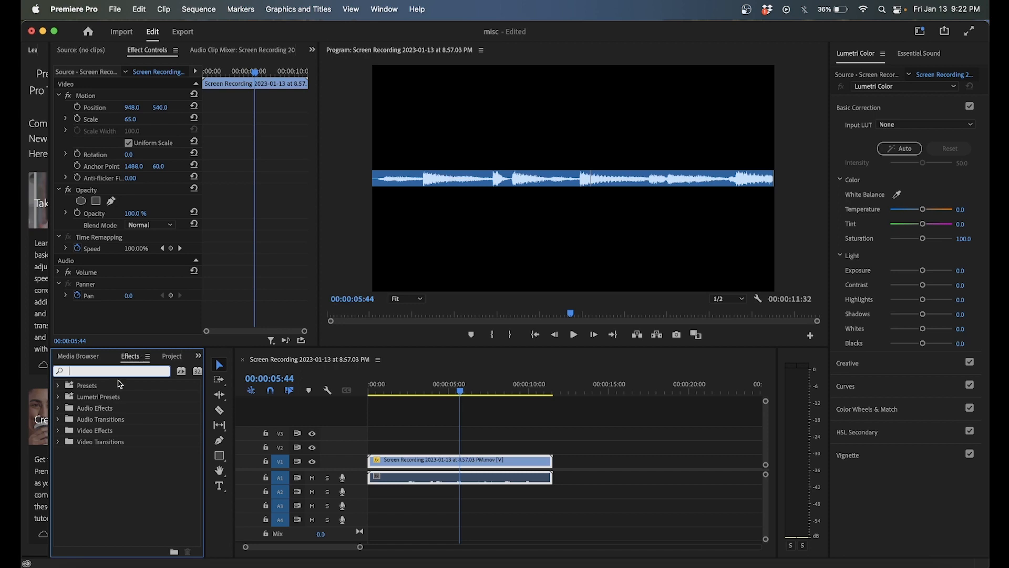
Step: Apply Ultra Key to the clip and sample the blue background as the key colour
type("ultra")
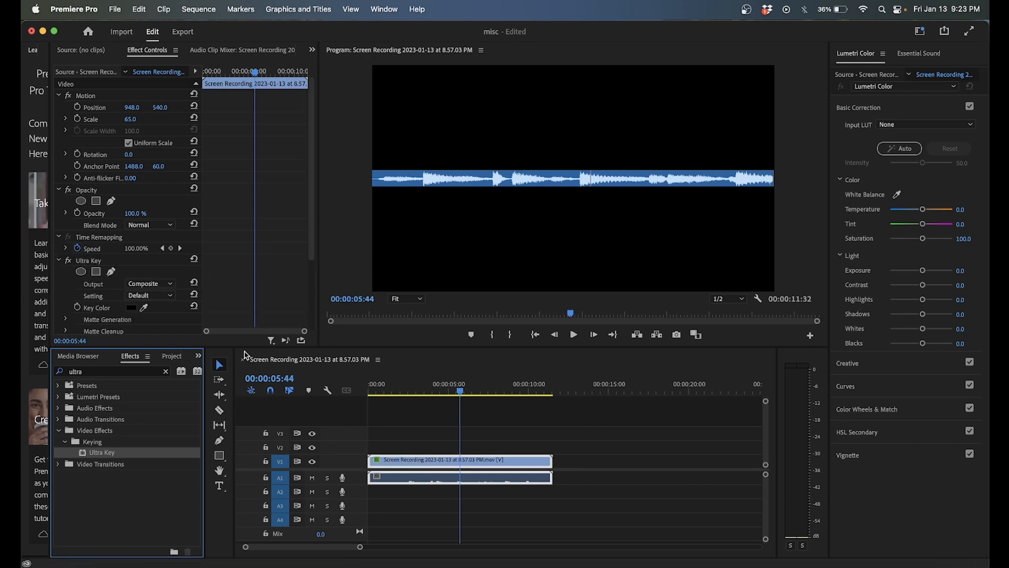
left_click(144, 307)
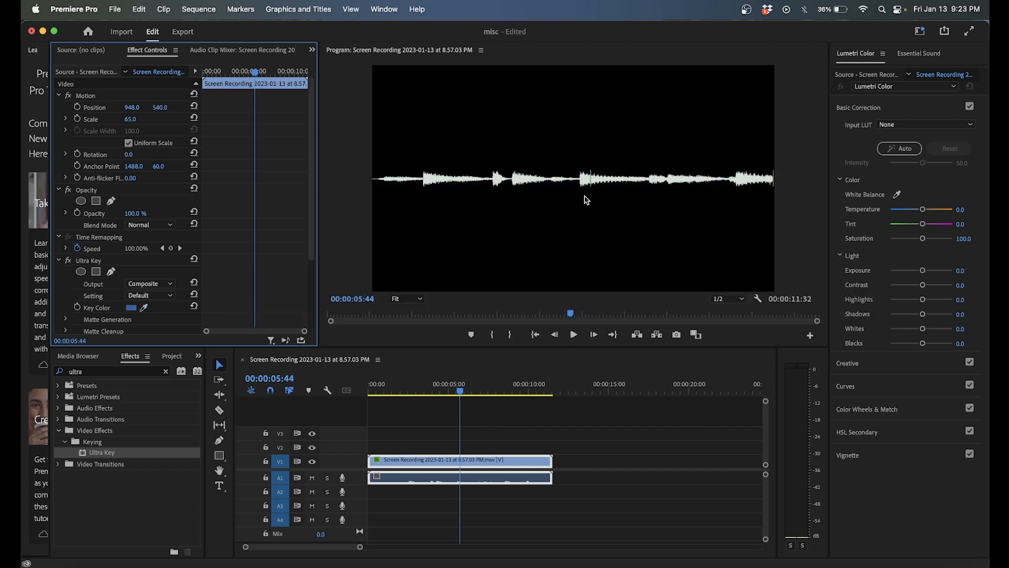
mouse_move(456, 181)
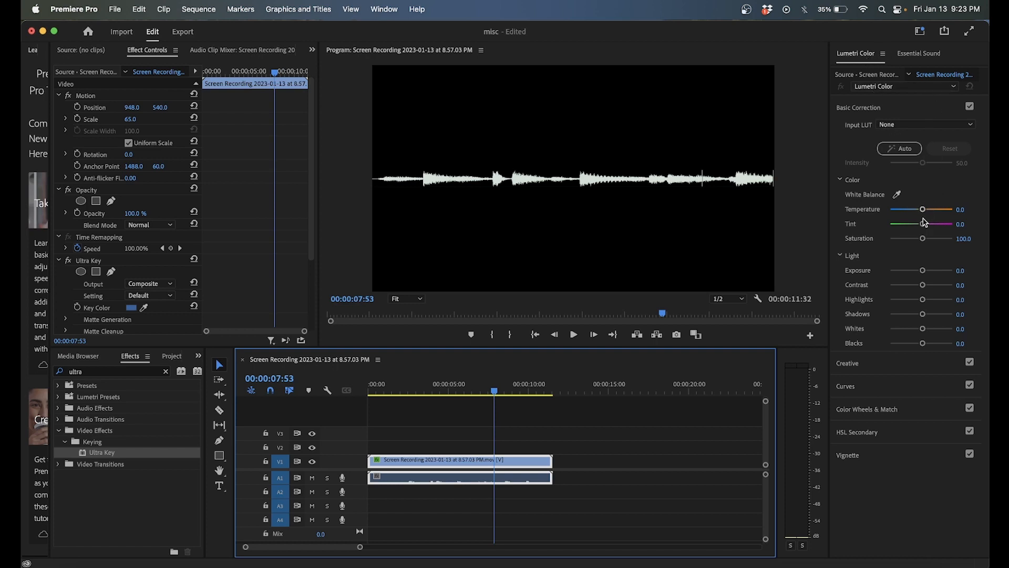
left_click_drag(925, 223, 890, 223)
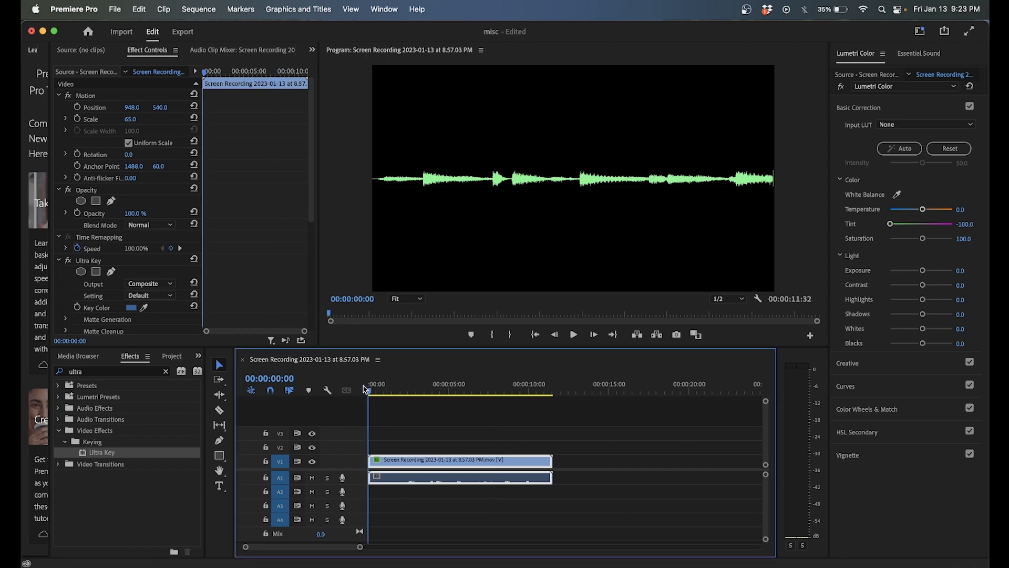
left_click(574, 335)
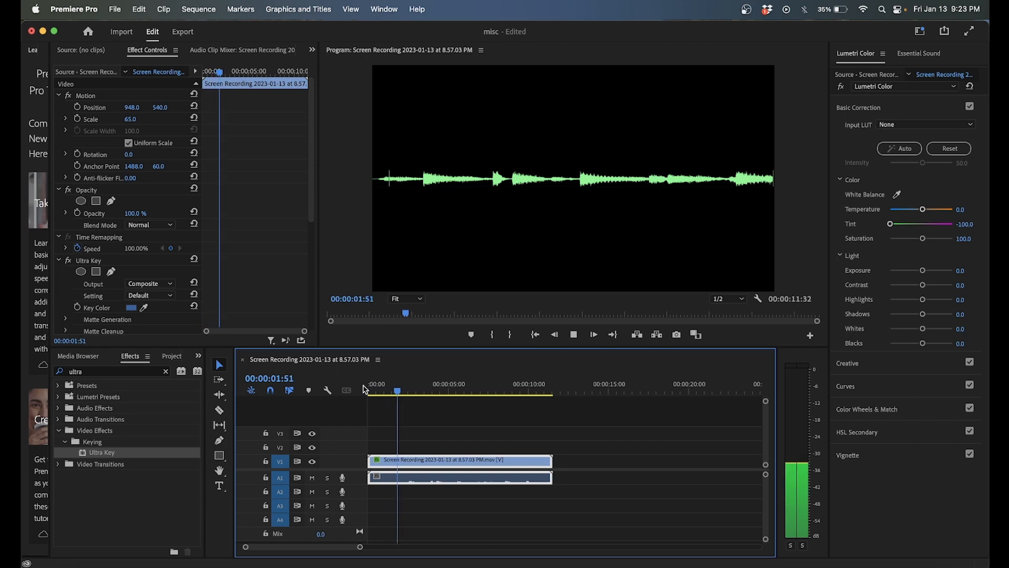
left_click(429, 390)
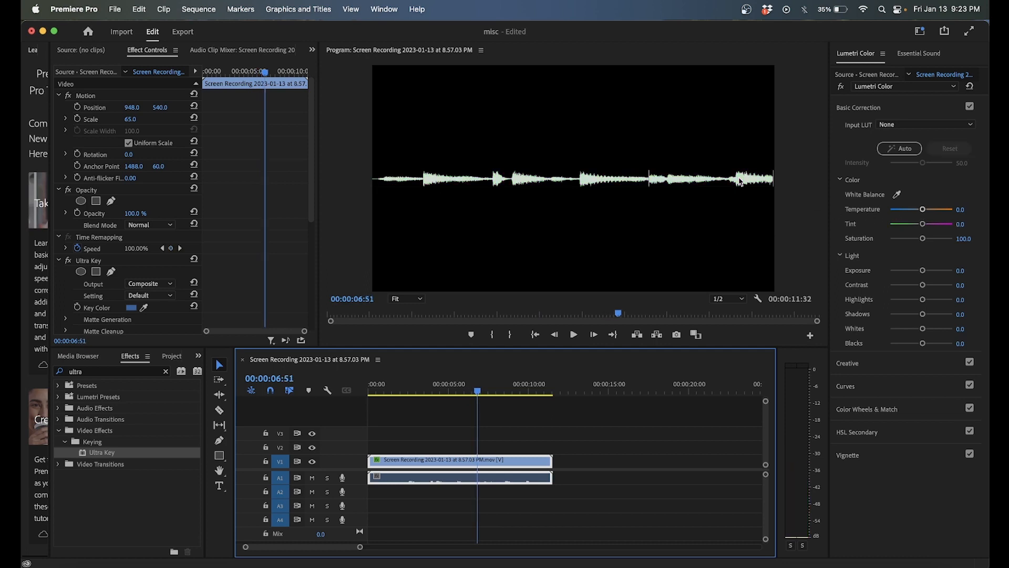
mouse_move(368, 379)
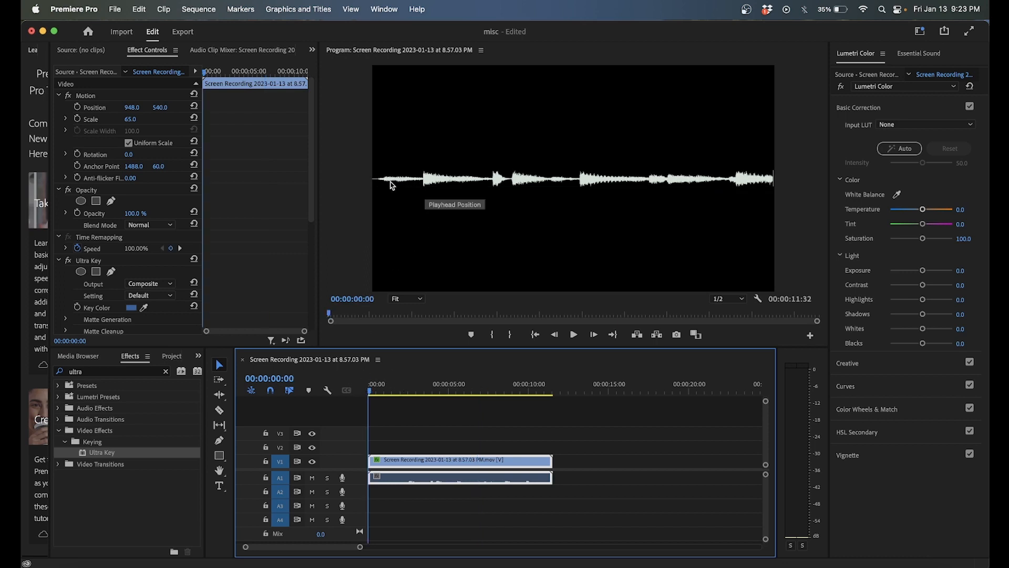
mouse_move(398, 185)
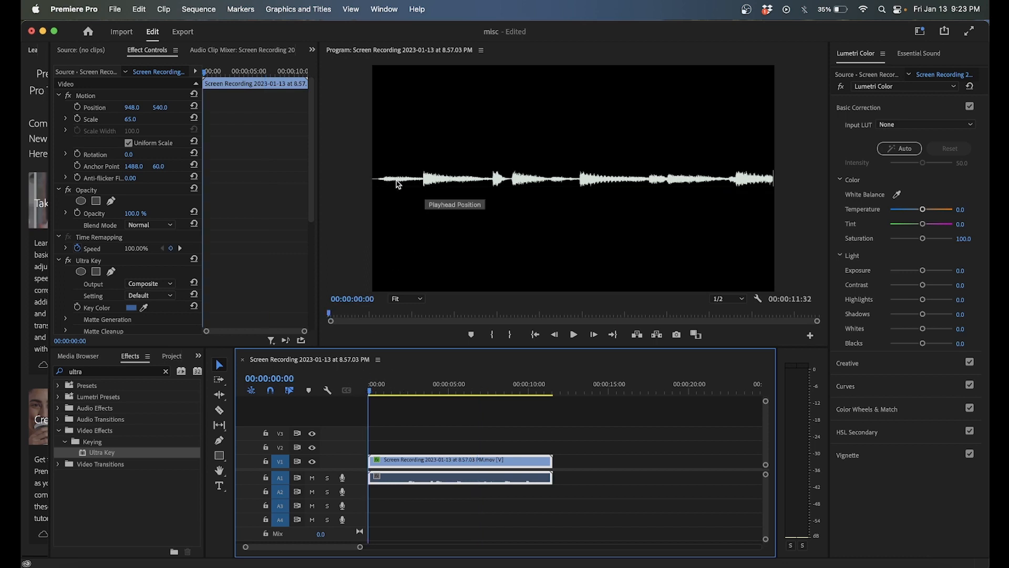
mouse_move(469, 184)
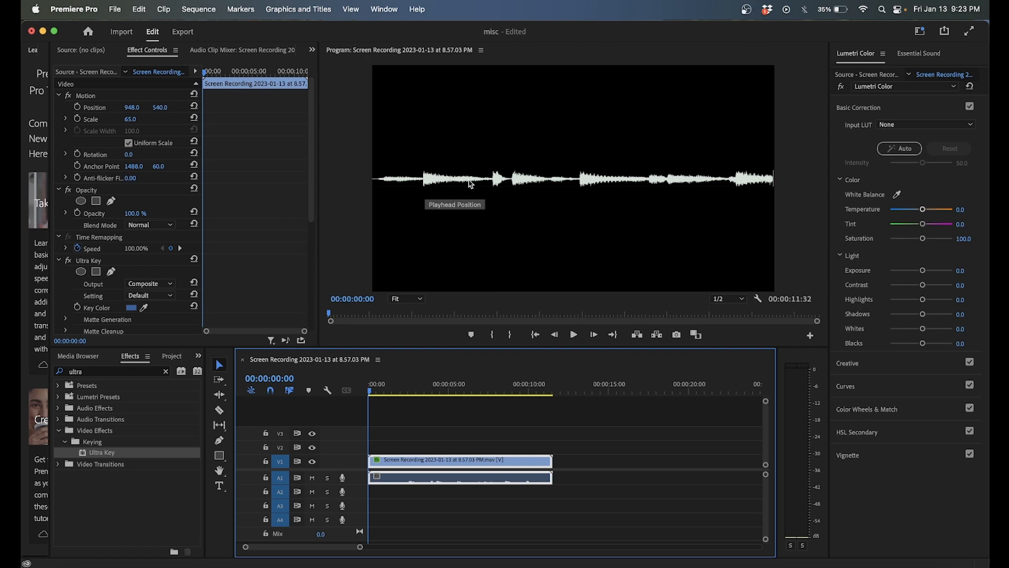
mouse_move(509, 278)
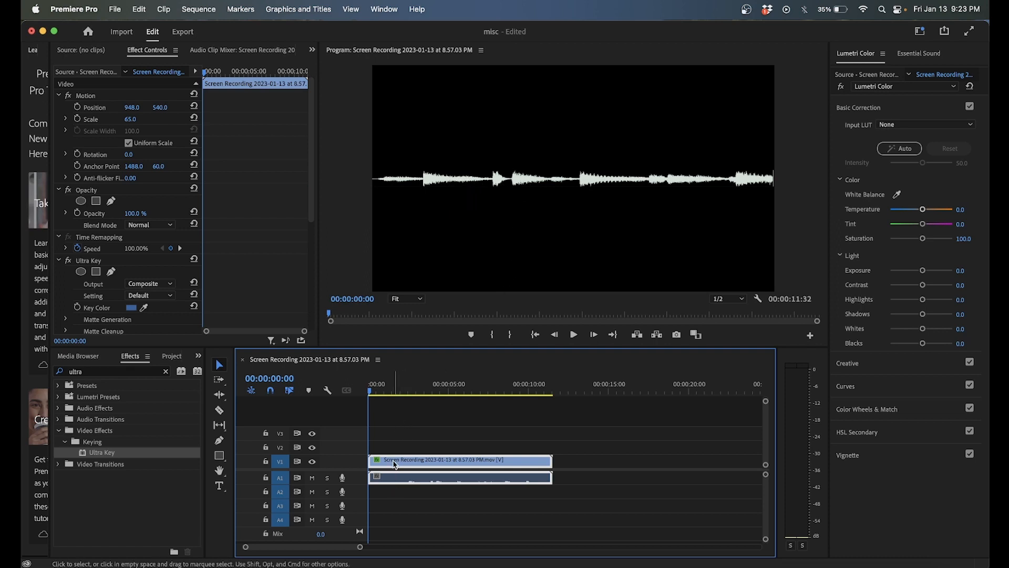
mouse_move(414, 462)
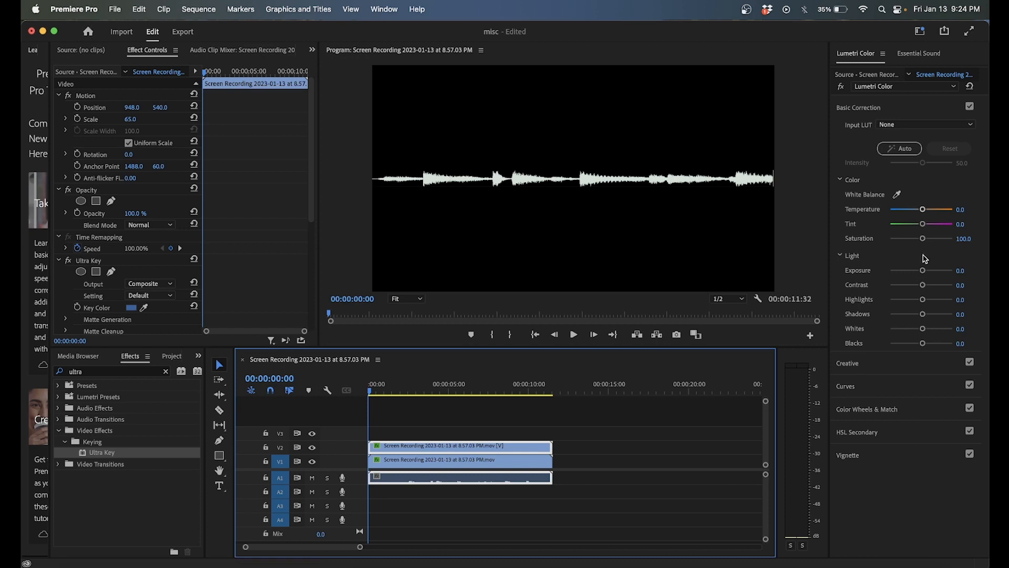
Step: Option-drag the V1 waveform clip onto V2 to create a duplicate copy
left_click_drag(940, 223, 891, 223)
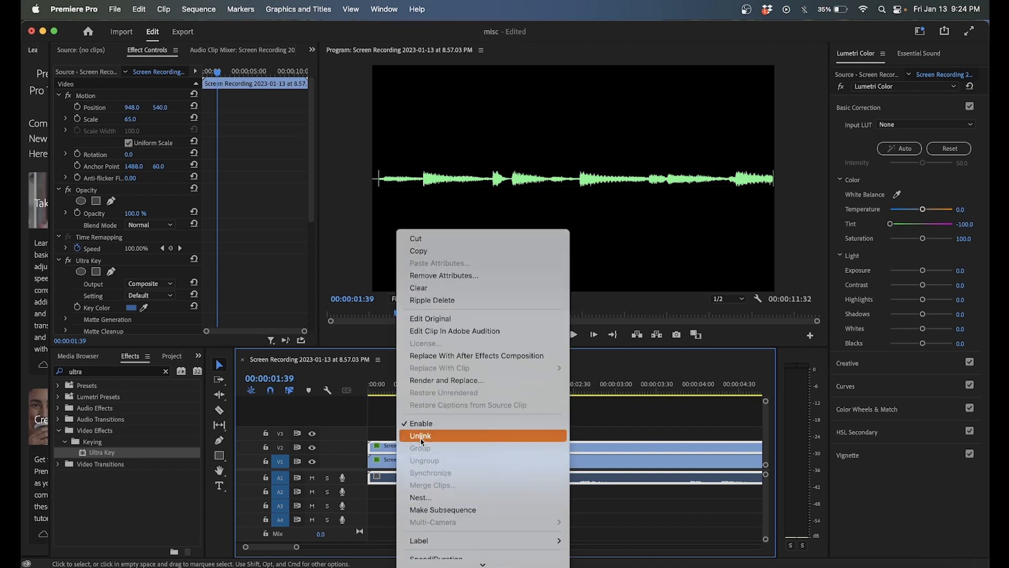
Step: Unlink the green V2 copy from its audio so it can be trimmed independently
left_click(421, 435)
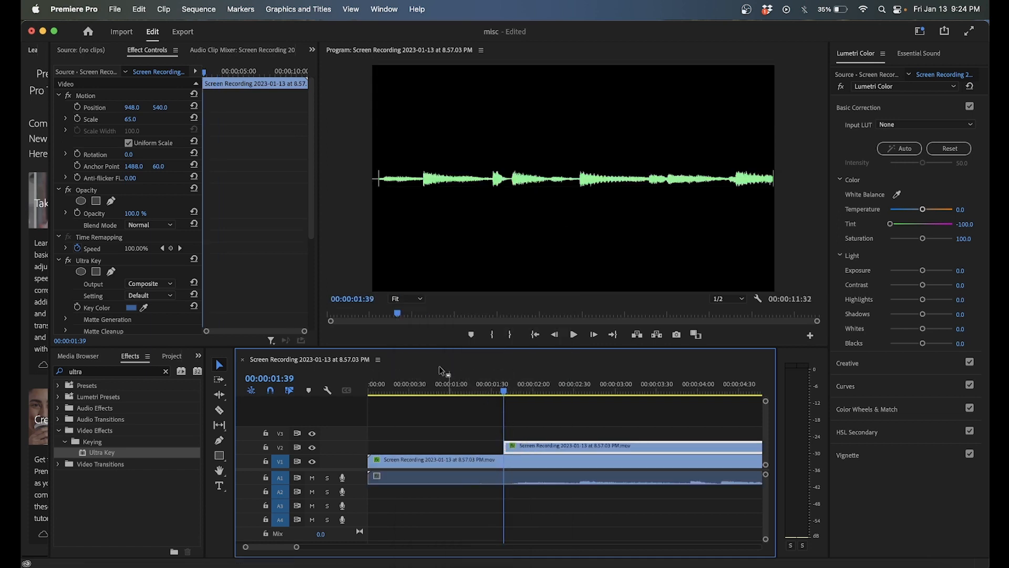
left_click(105, 372)
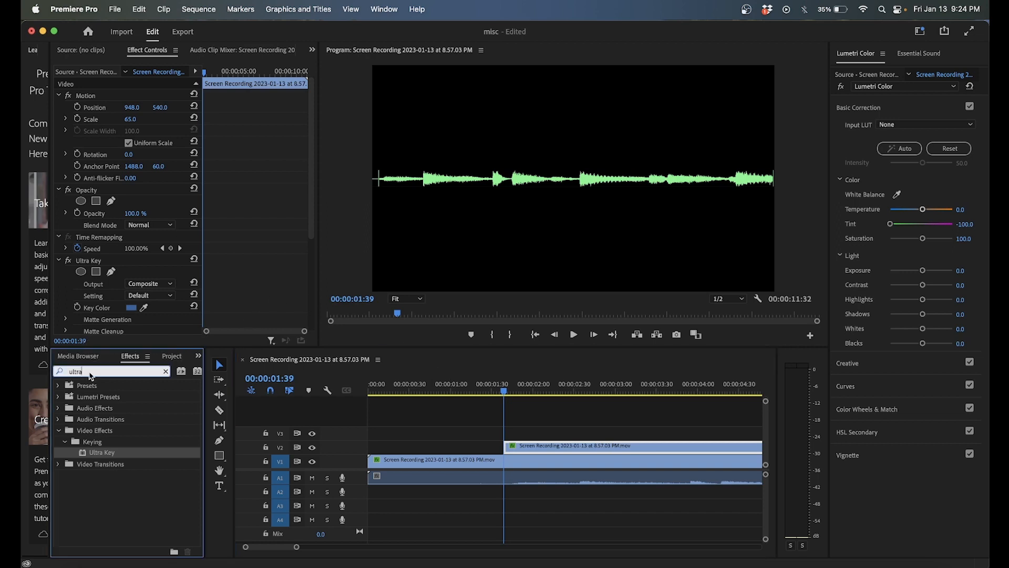
Step: Apply a Crop effect to the green copy with Left set to 2.7%, viewing the frame at 50%
type("crop")
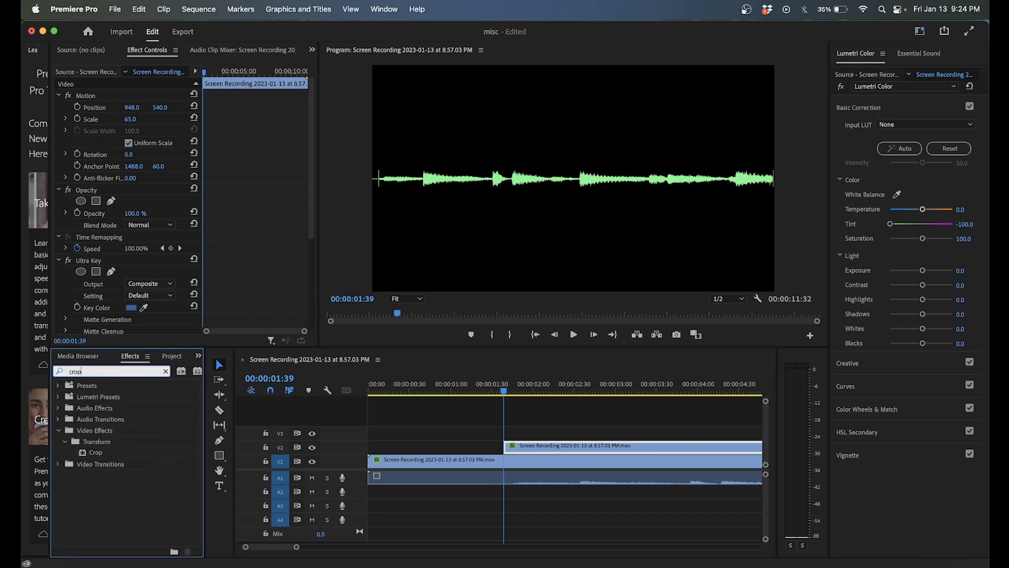
left_click_drag(96, 452, 458, 446)
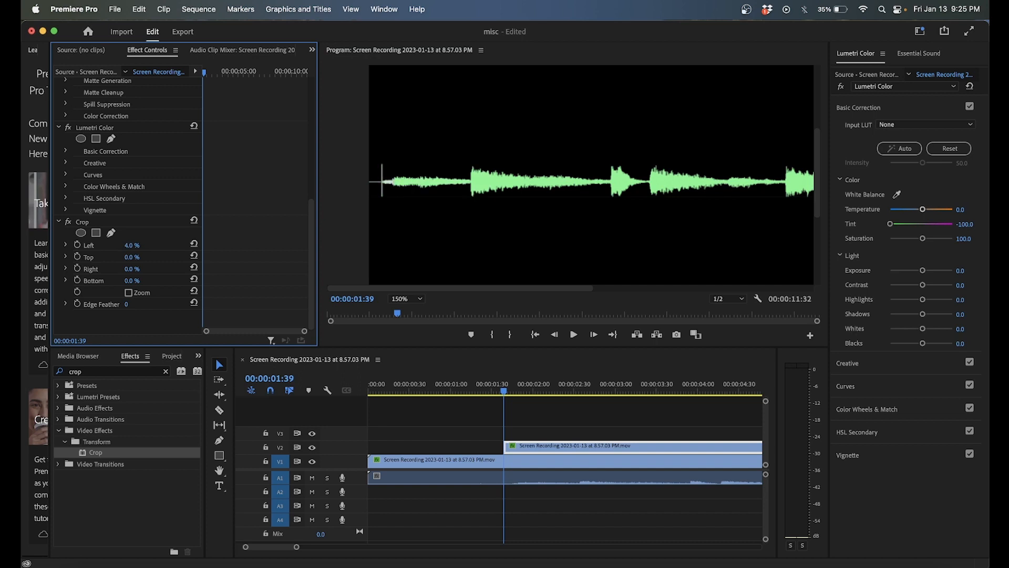
left_click_drag(136, 245, 128, 245)
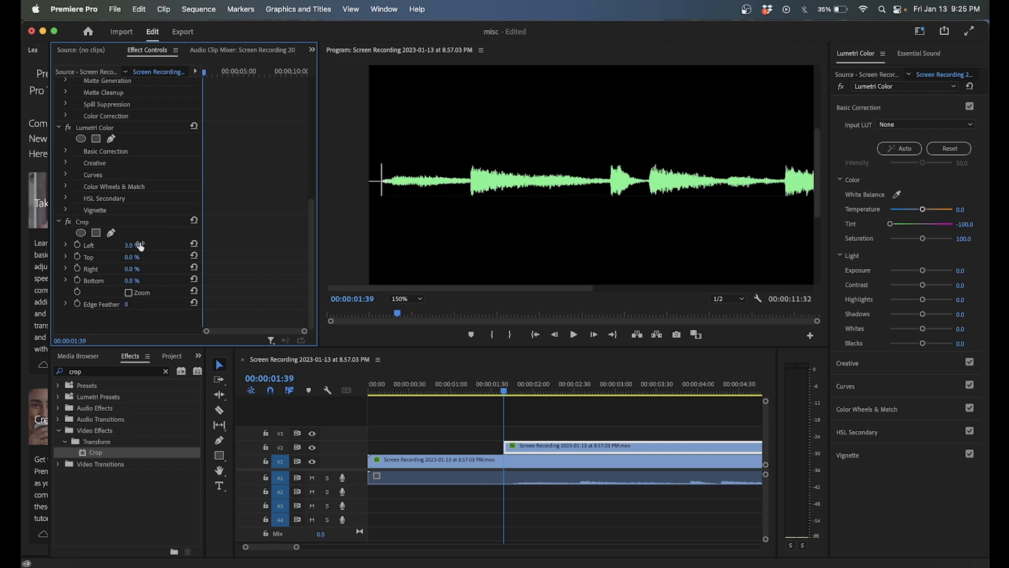
left_click(134, 245)
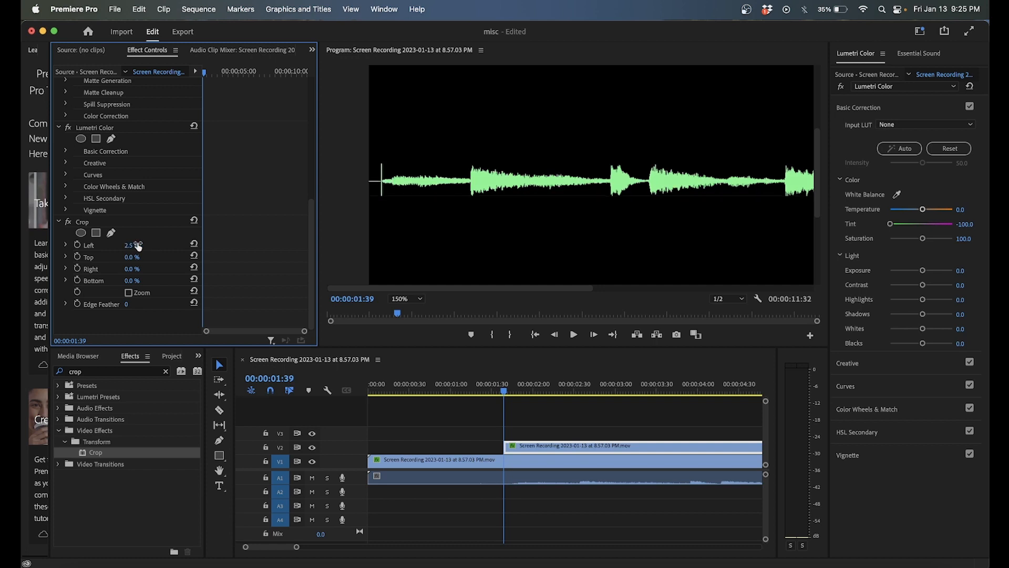
left_click_drag(132, 245, 136, 243)
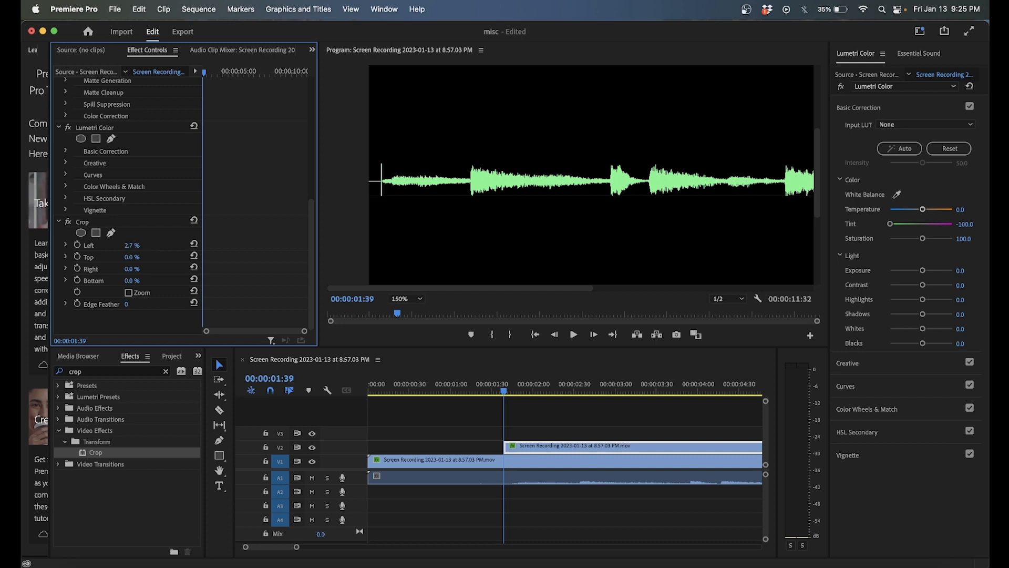
mouse_move(318, 171)
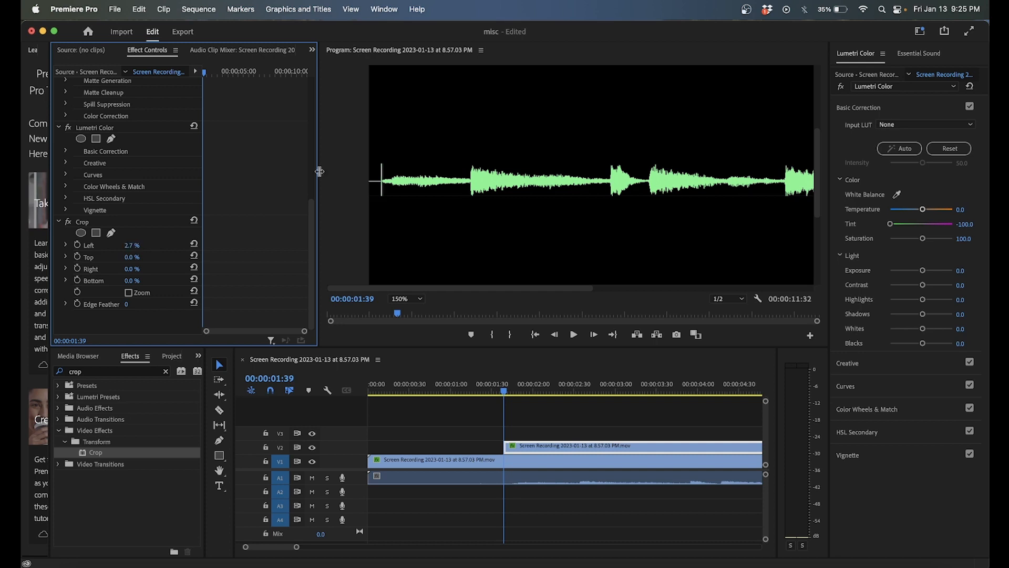
left_click(406, 298)
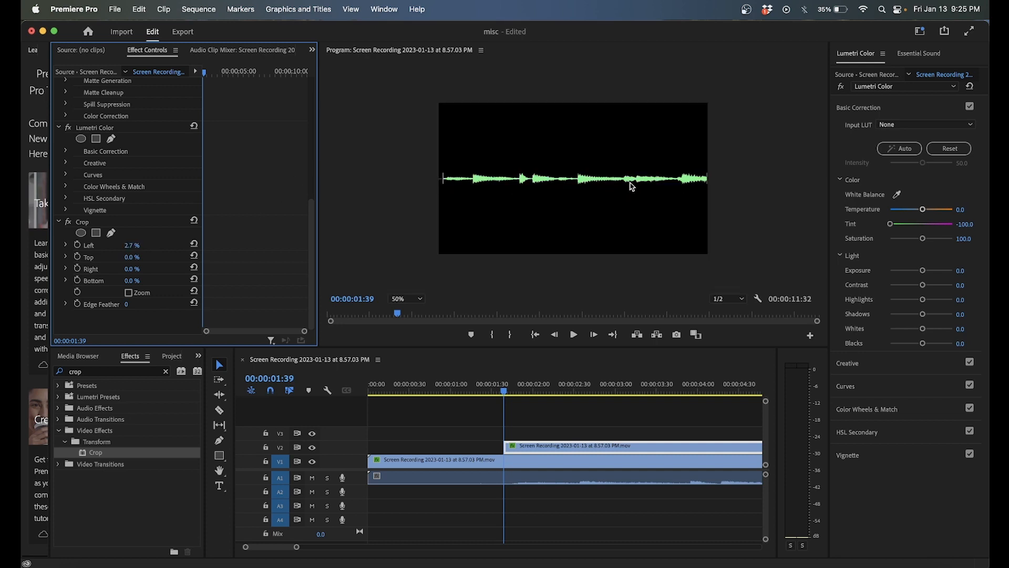
mouse_move(450, 180)
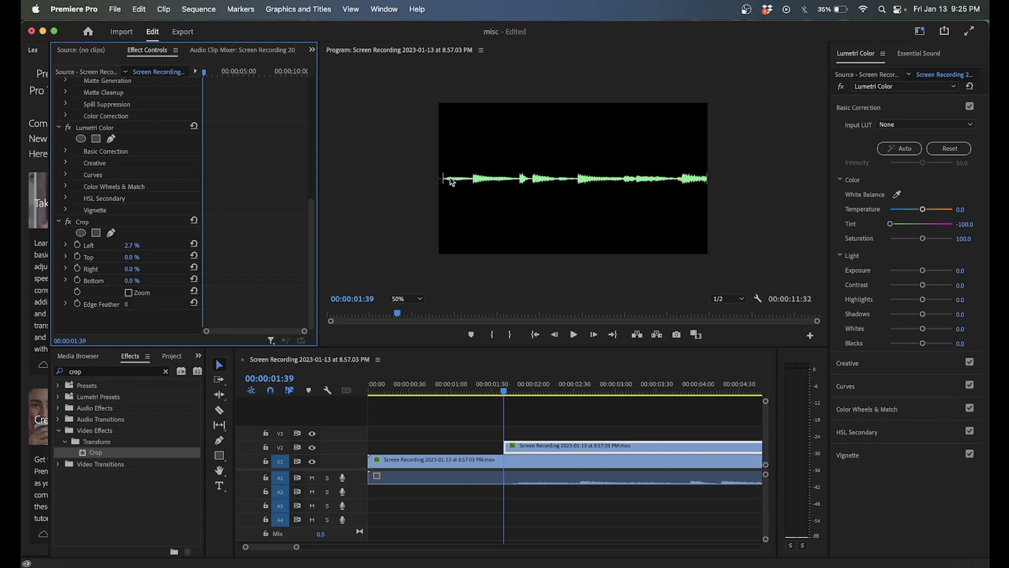
Step: Set Crop Right to 97.3% and start keyframing it from the current time
left_click(405, 298)
type("75")
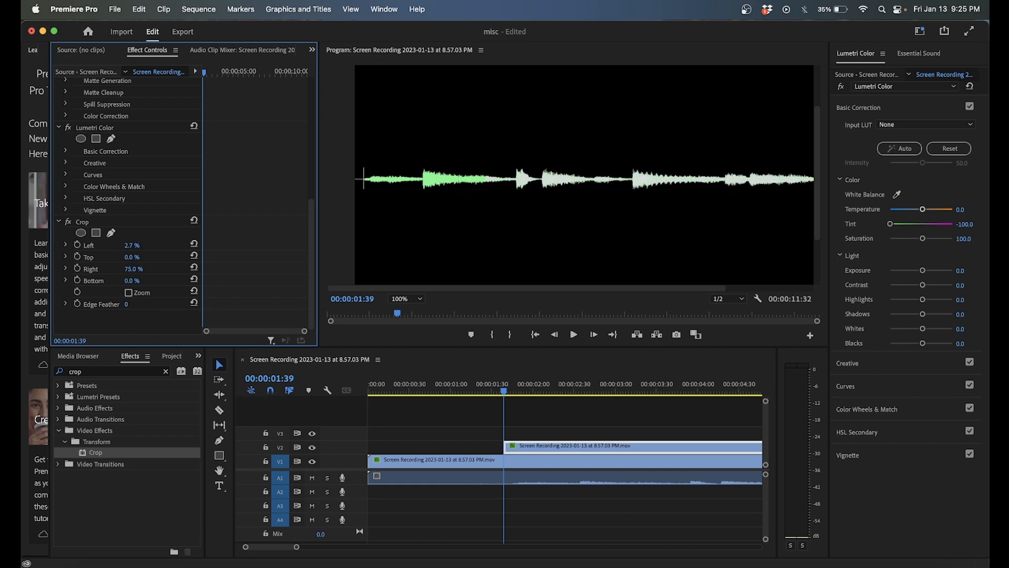
left_click_drag(133, 268, 140, 268)
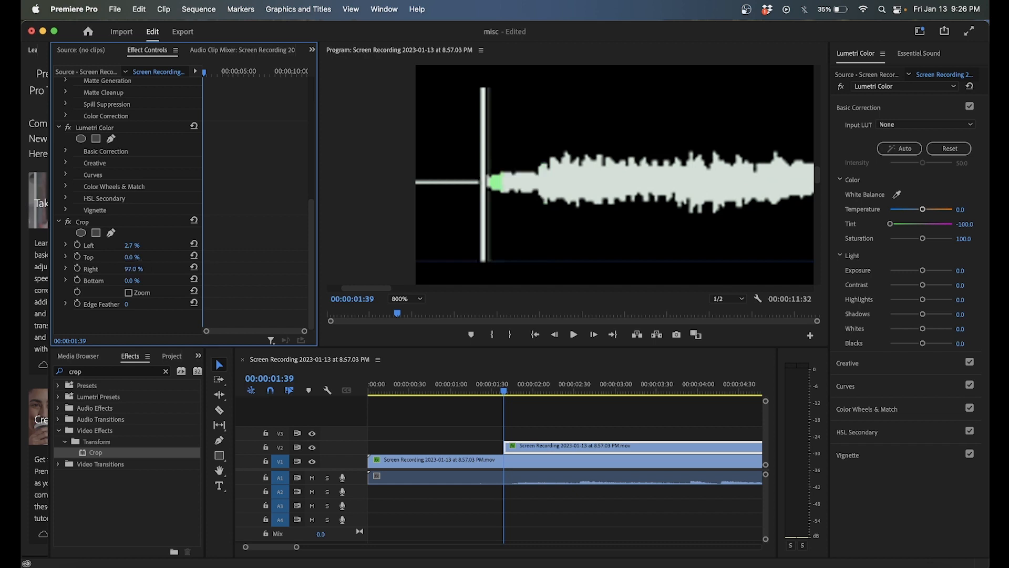
left_click(135, 269)
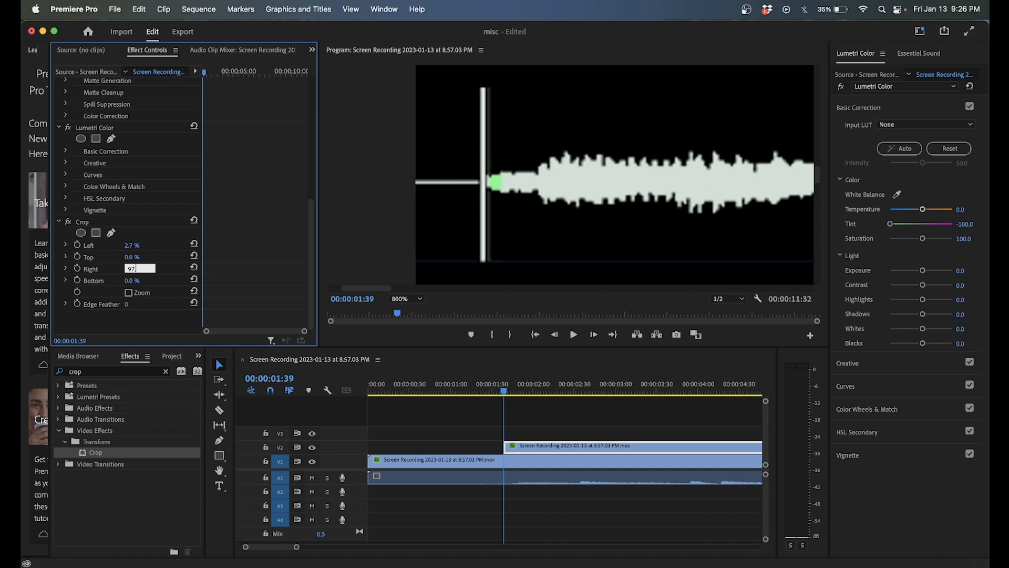
left_click(471, 427)
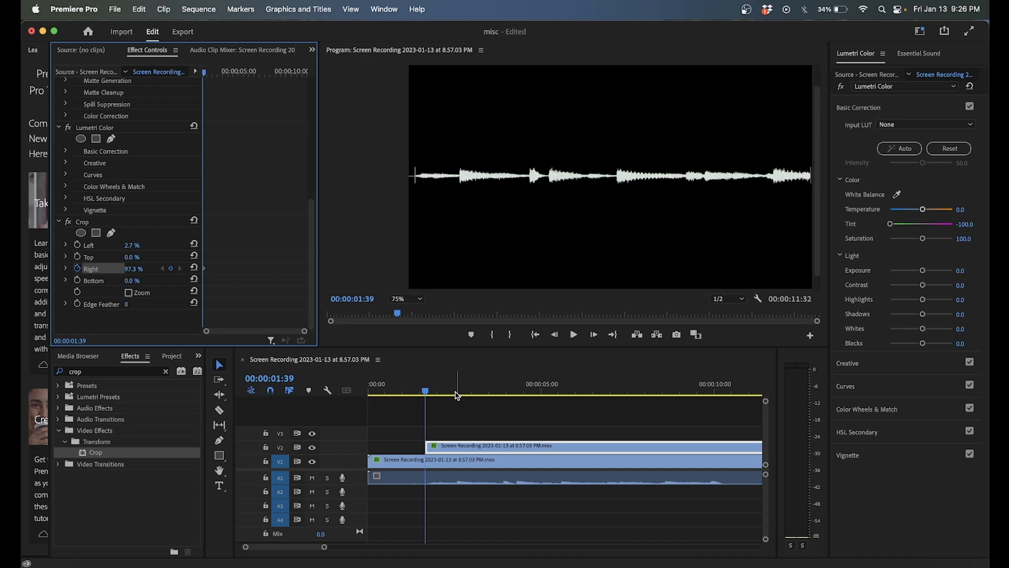
Step: At 7:37 lower Crop Right to 21% so the green sweep animates across the waveform
left_click(405, 298)
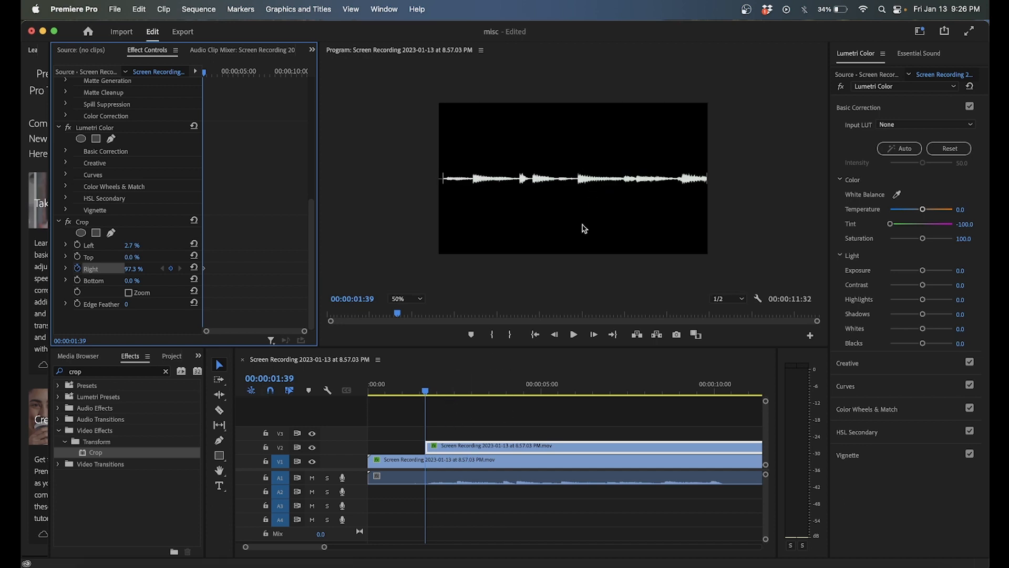
left_click(574, 335)
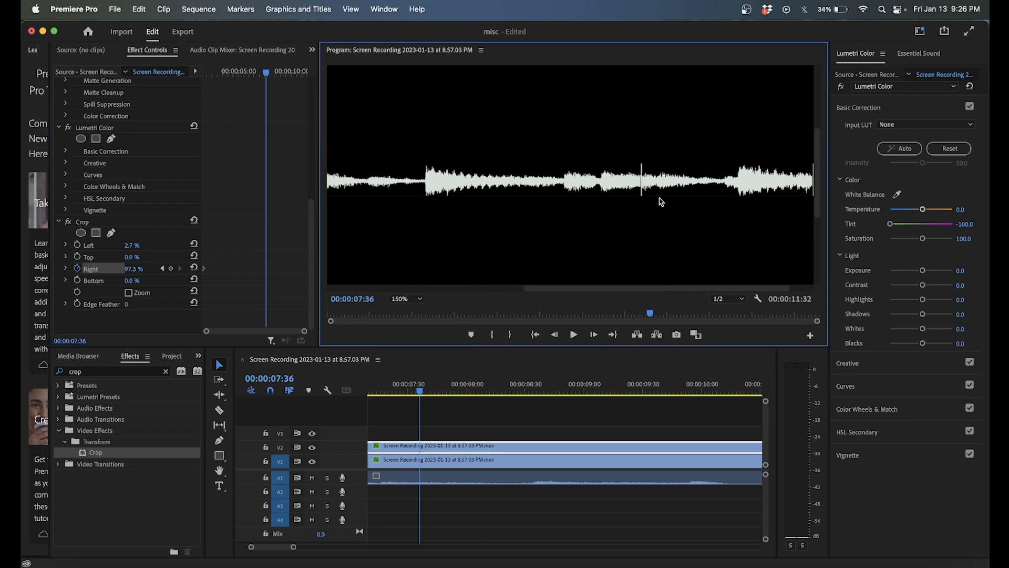
mouse_move(354, 399)
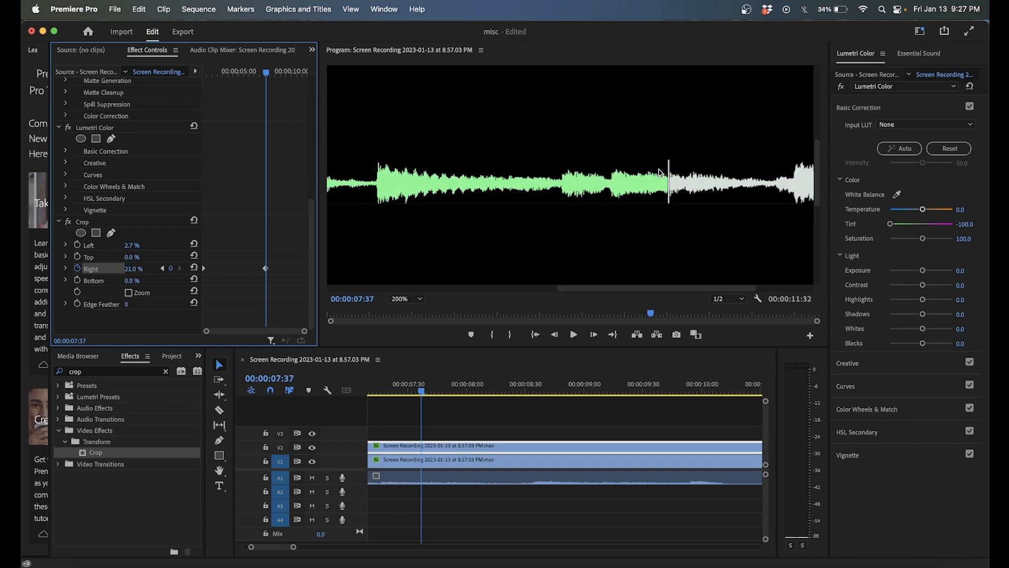
left_click(406, 298)
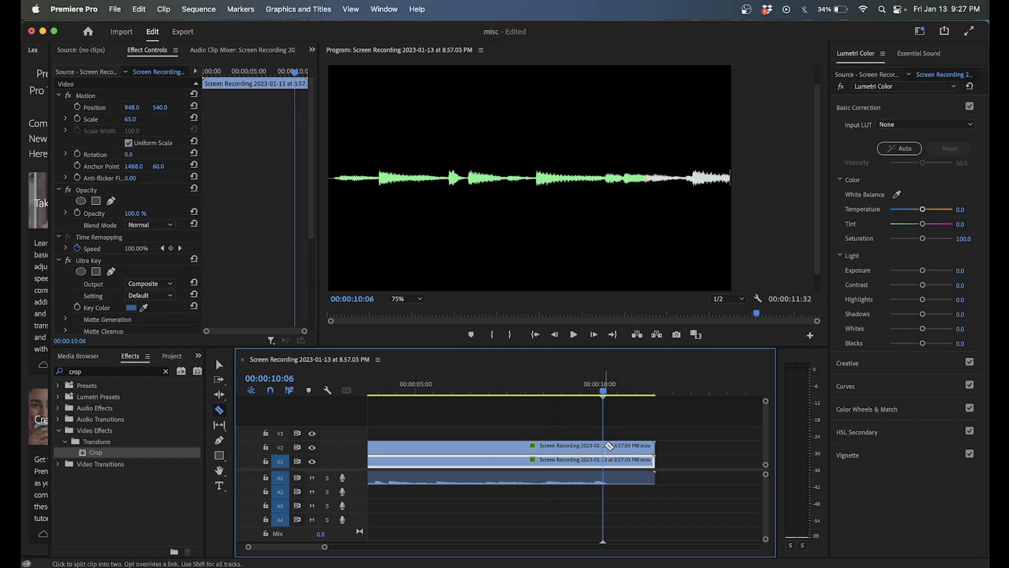
Step: Razor all tracks at 10:06 and remove the tail pieces after the cut
left_click(605, 446)
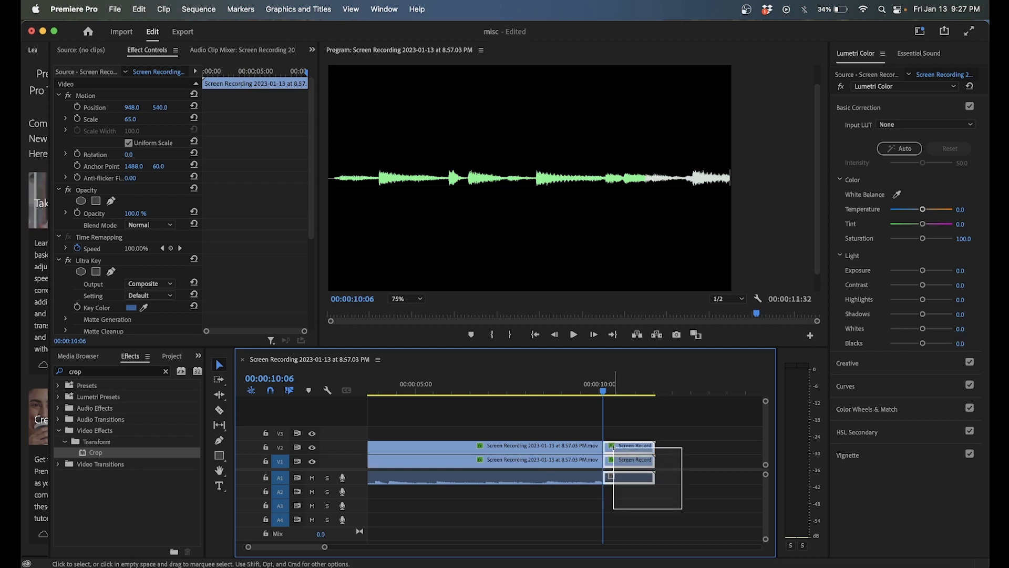
left_click(219, 409)
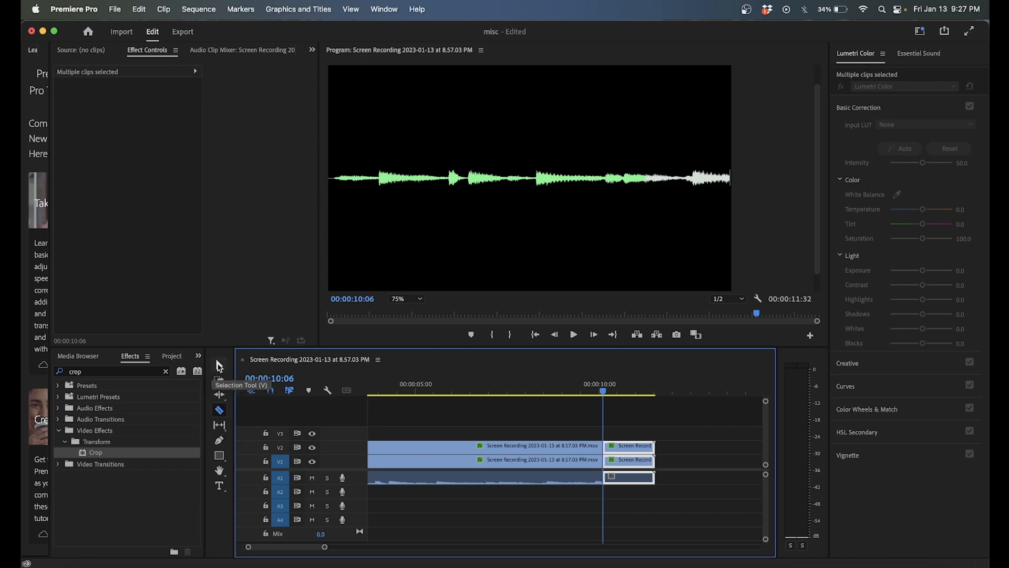
Step: Add a Constant Power crossfade to the end of the audio clip
left_click_drag(605, 421, 689, 473)
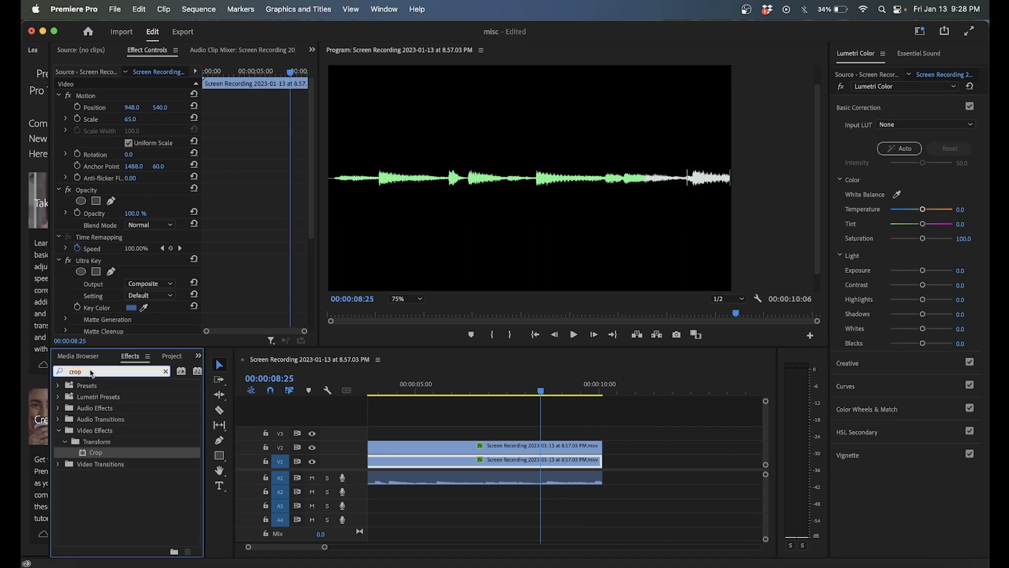
type("cross")
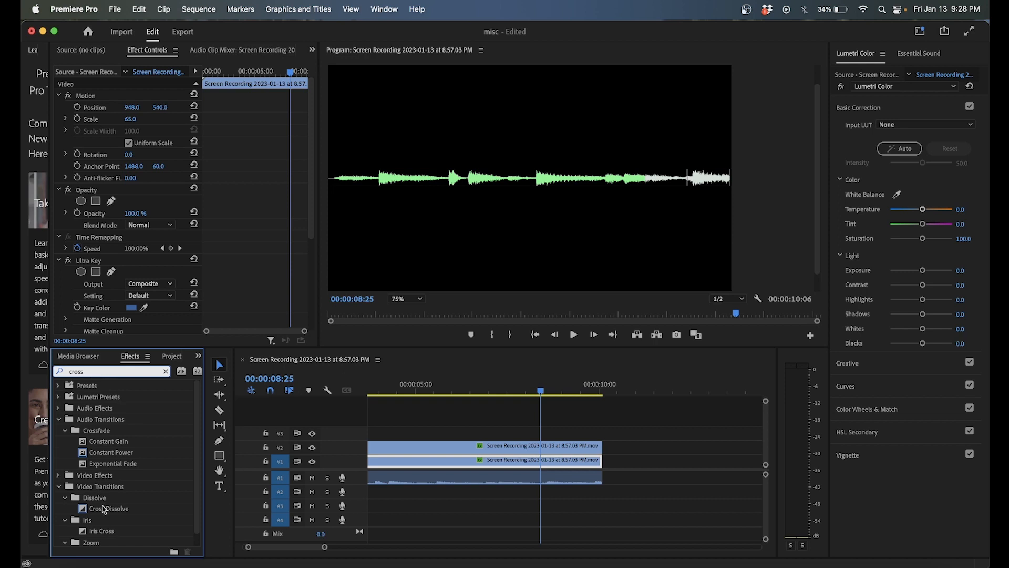
left_click_drag(109, 452, 583, 477)
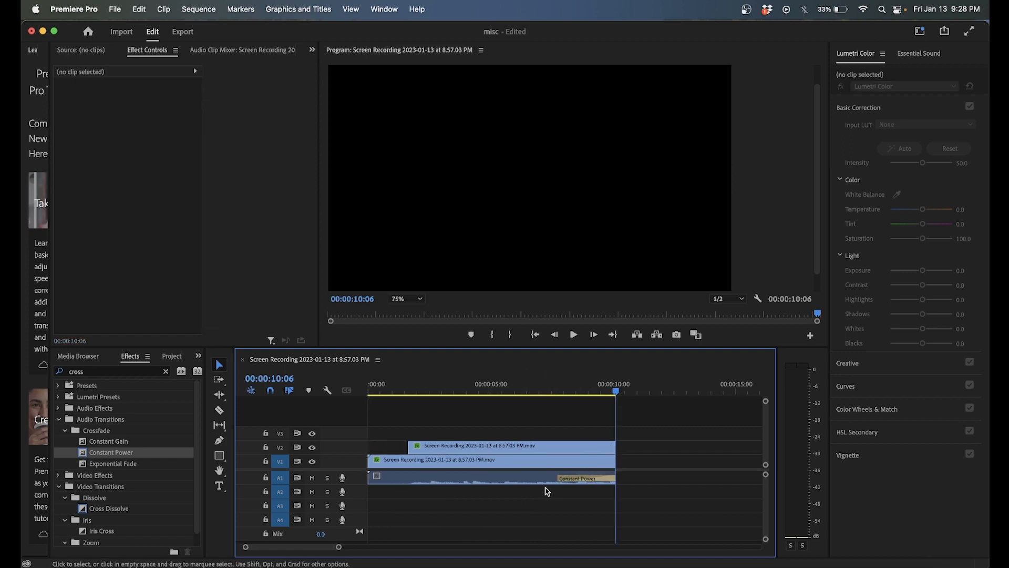
Step: Nest both waveform clips into a single sequence named Nested Sequence 02
left_click(489, 460)
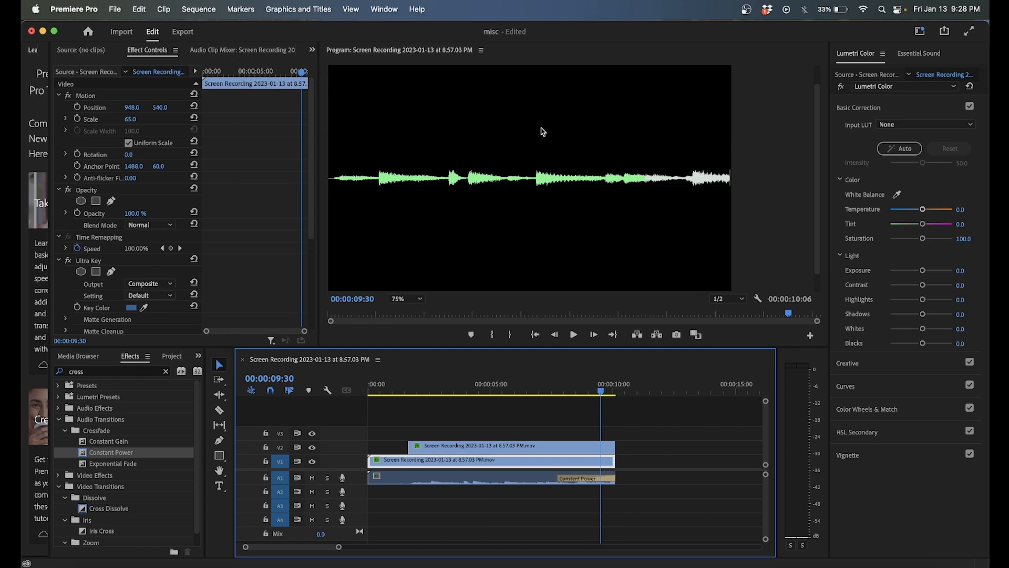
mouse_move(532, 129)
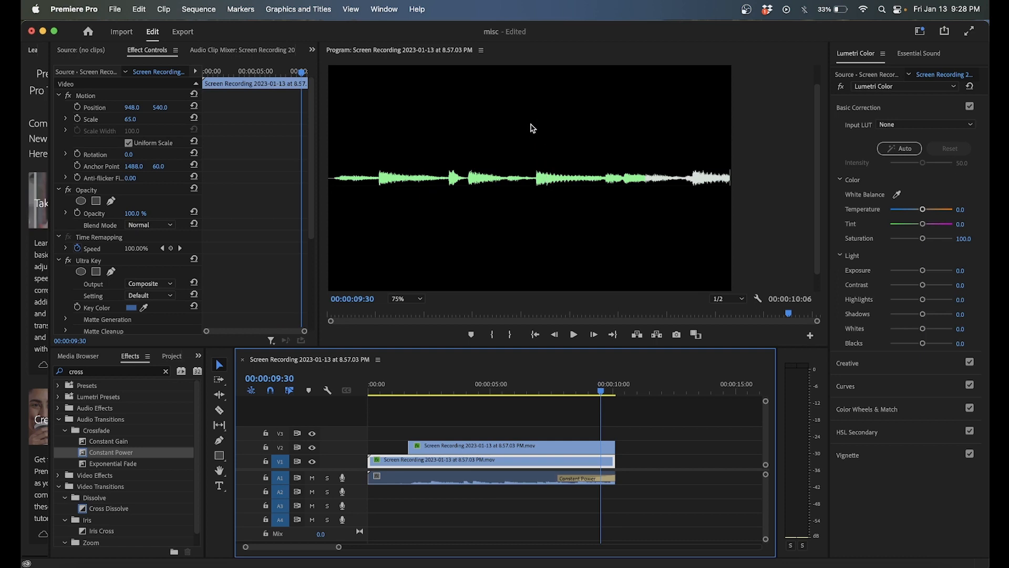
mouse_move(536, 136)
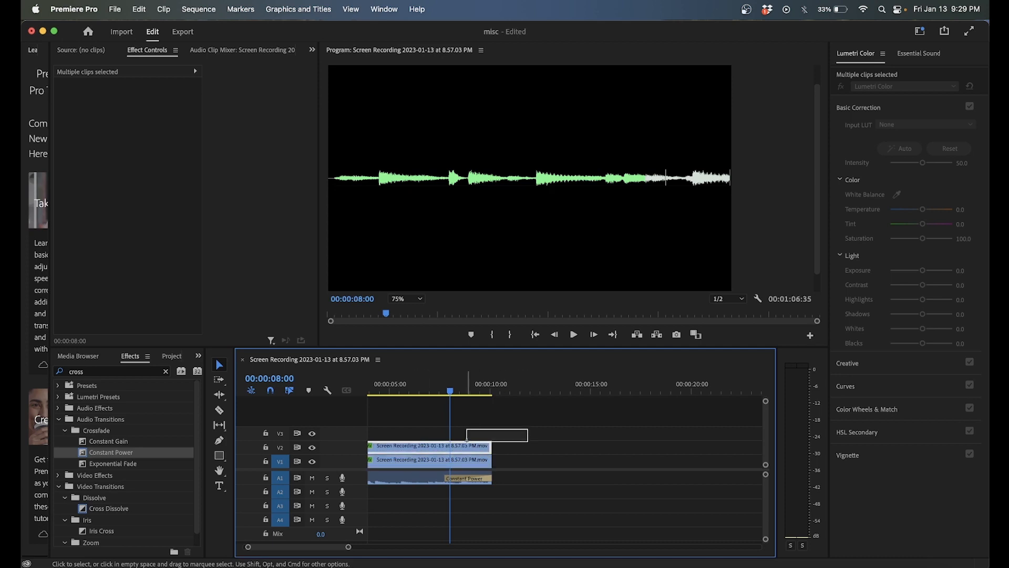
right_click(437, 450)
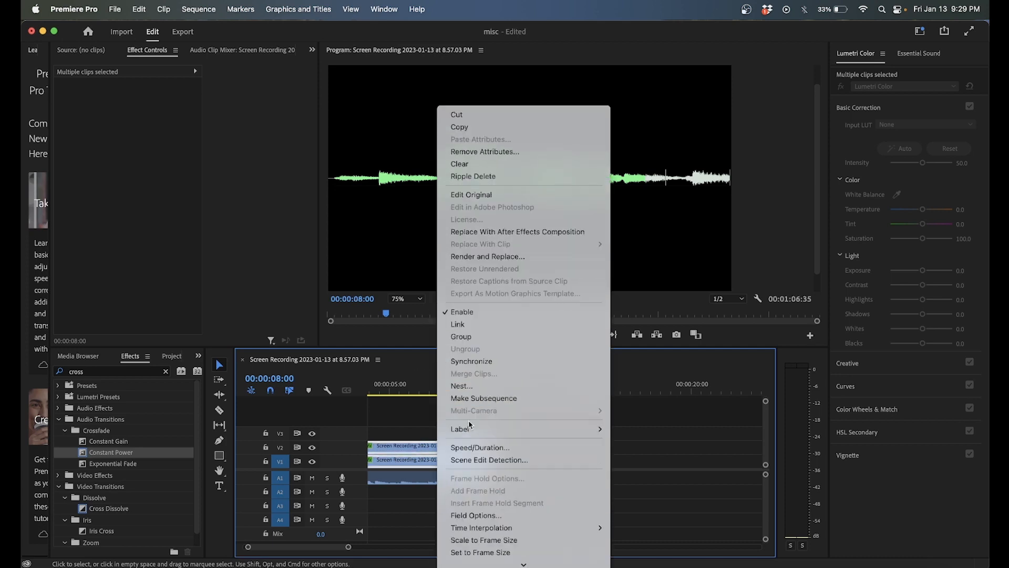
left_click(462, 386)
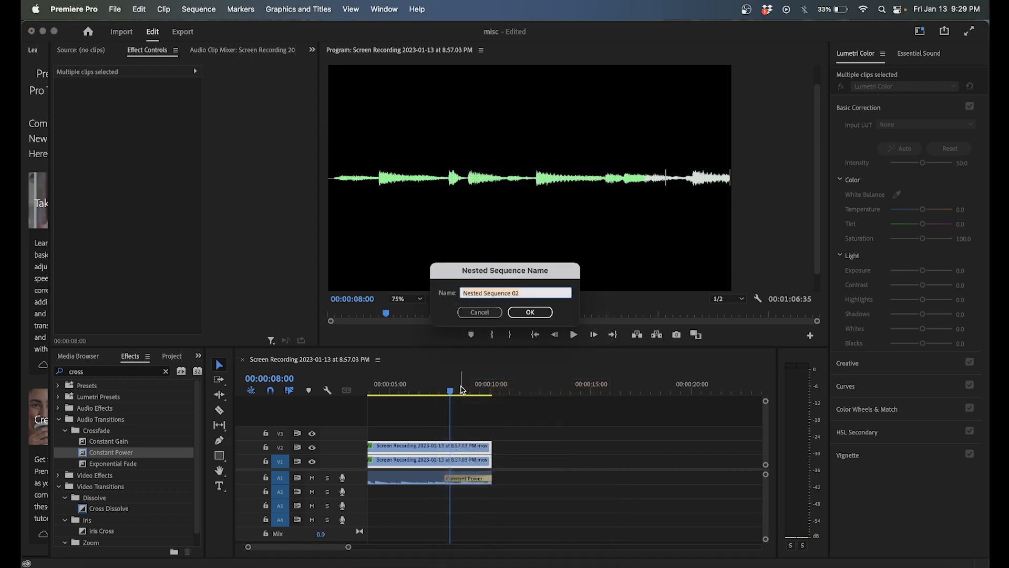
left_click(530, 312)
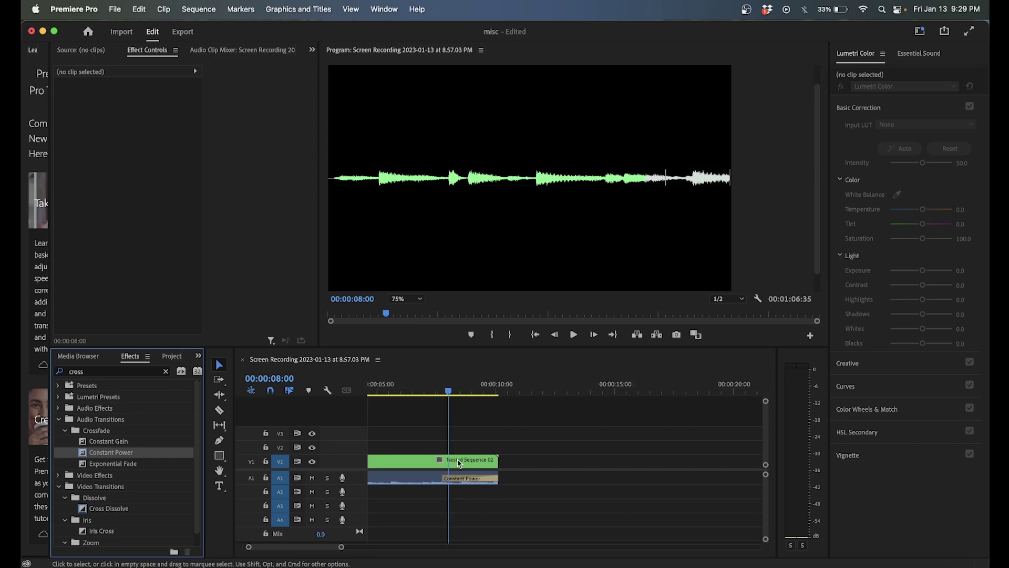
Step: Keyframe the nested clip's Position from 960,540 at 8:00 to 960,360 at 8:48
left_click(456, 462)
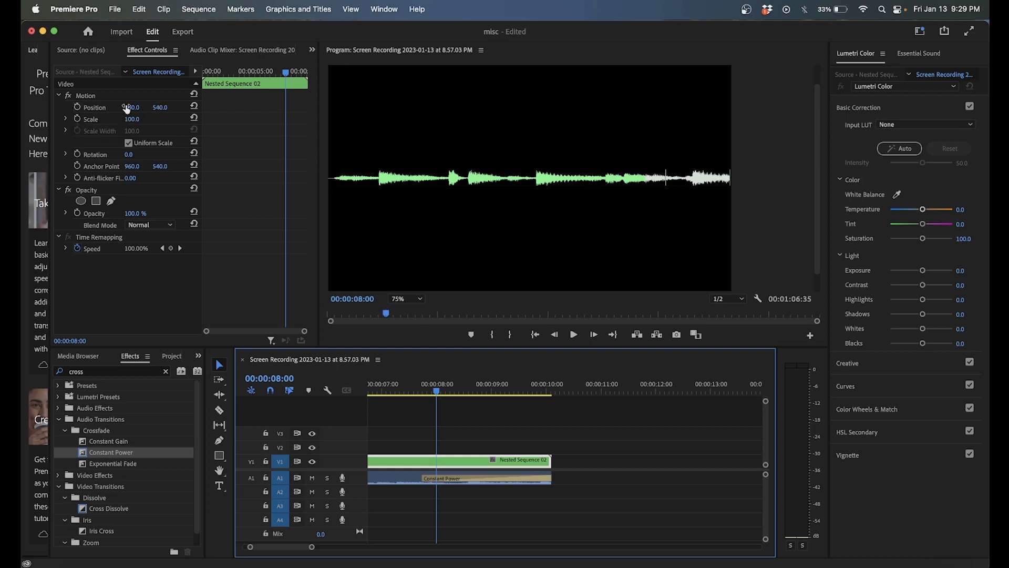
left_click(75, 107)
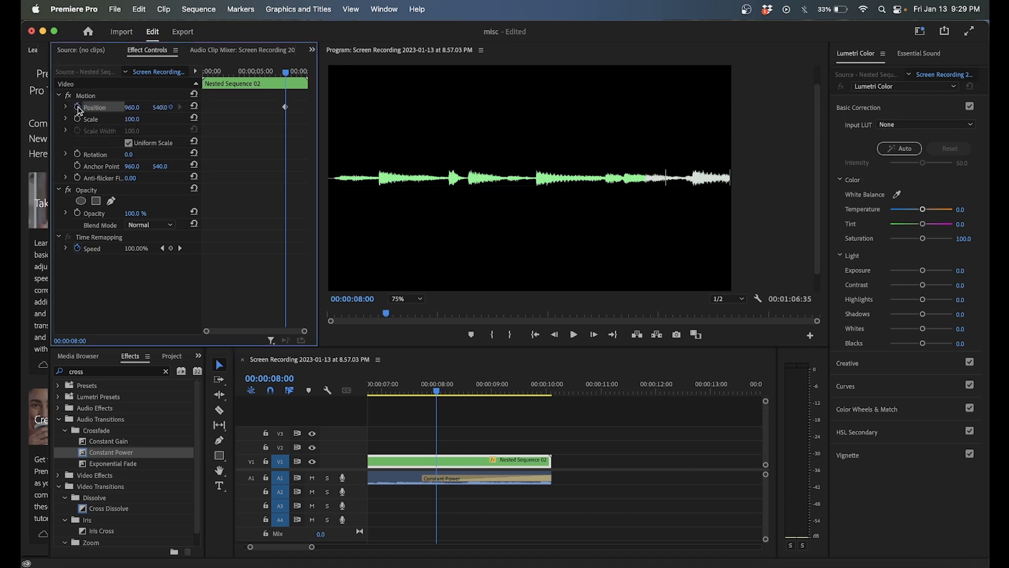
left_click(574, 334)
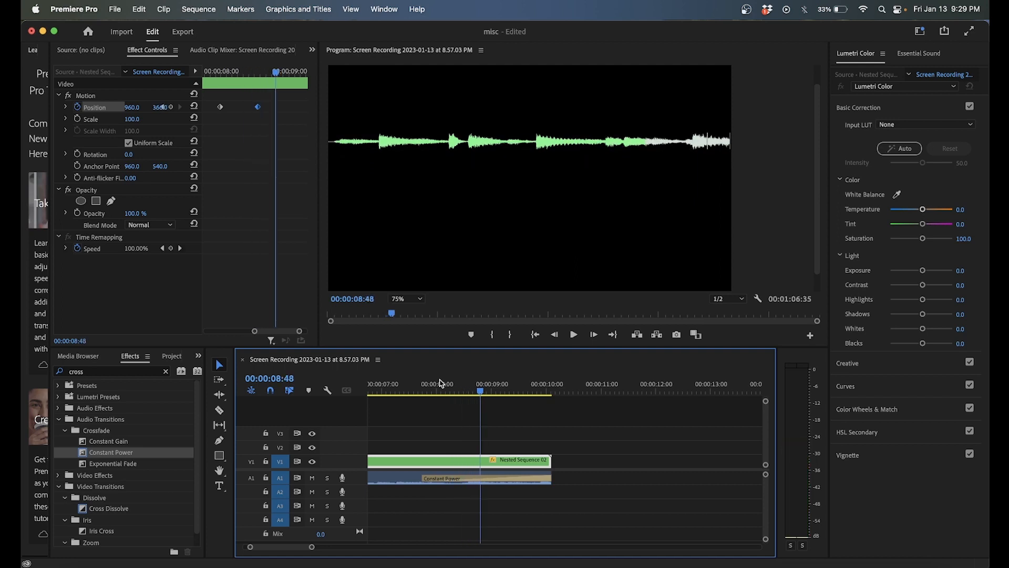
left_click(574, 335)
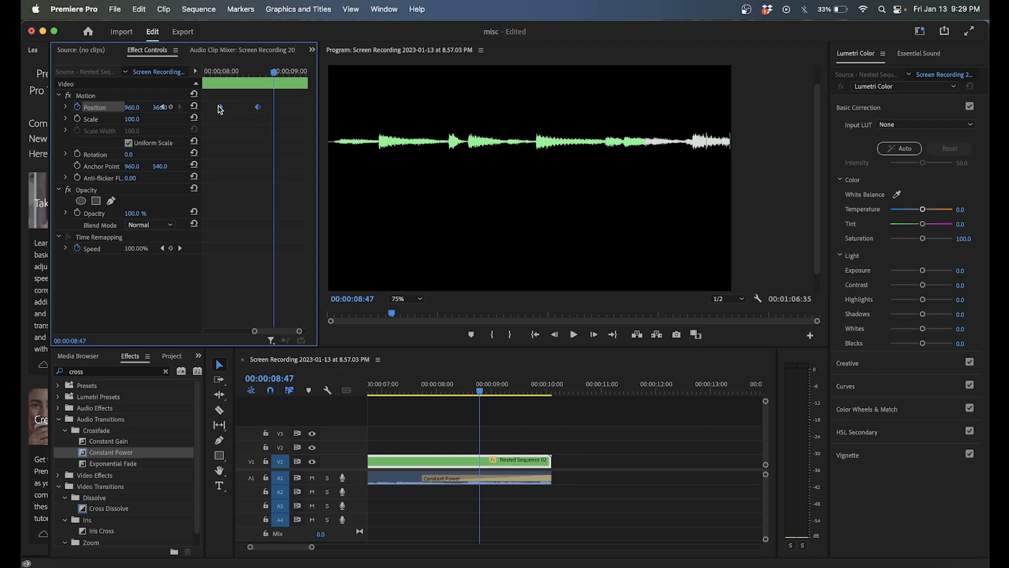
Step: Set the Position keyframes to Continuous Bezier interpolation and scrub to preview the slide
right_click(221, 107)
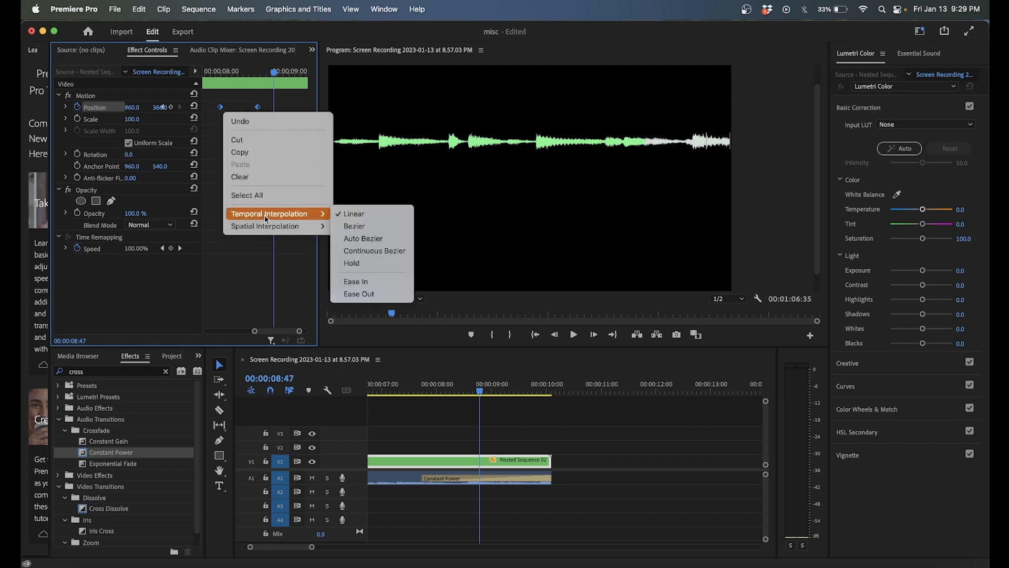
mouse_move(374, 250)
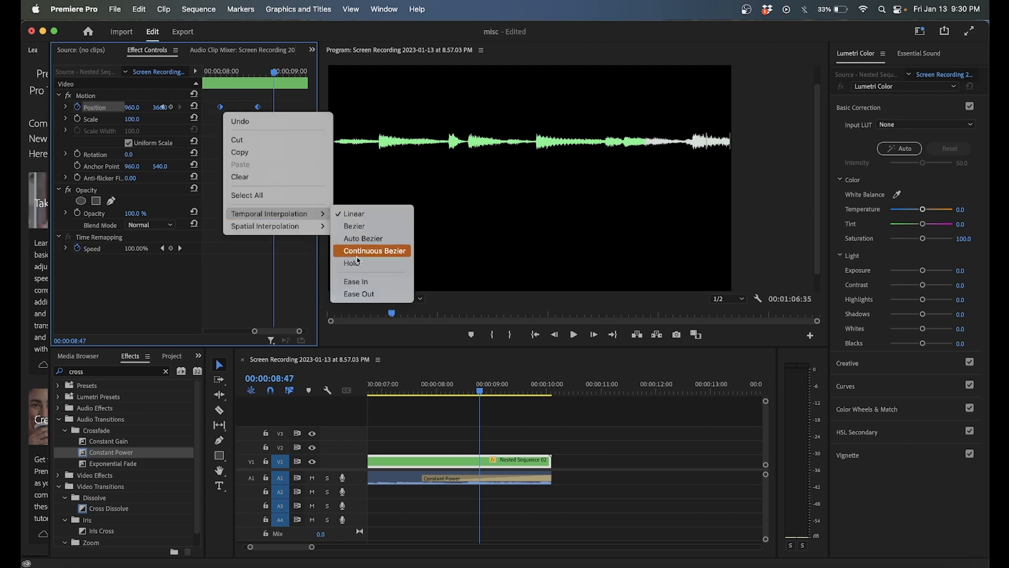
left_click(372, 250)
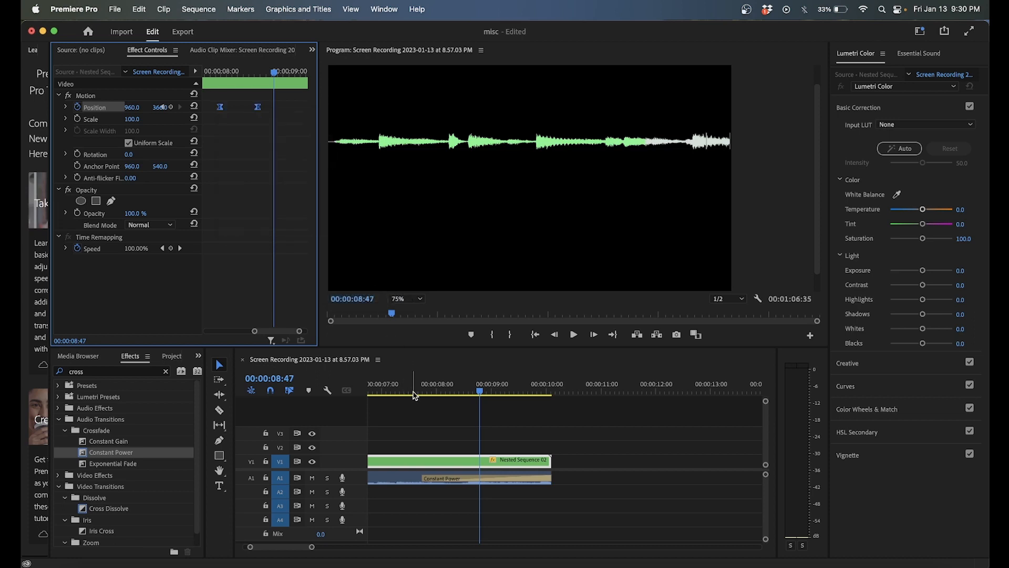
left_click(413, 395)
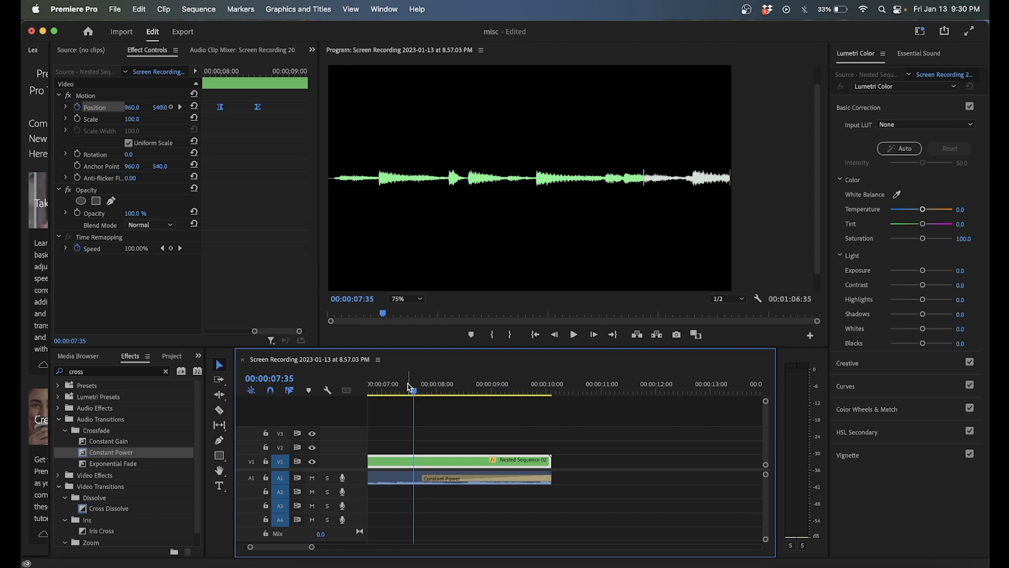
left_click(509, 390)
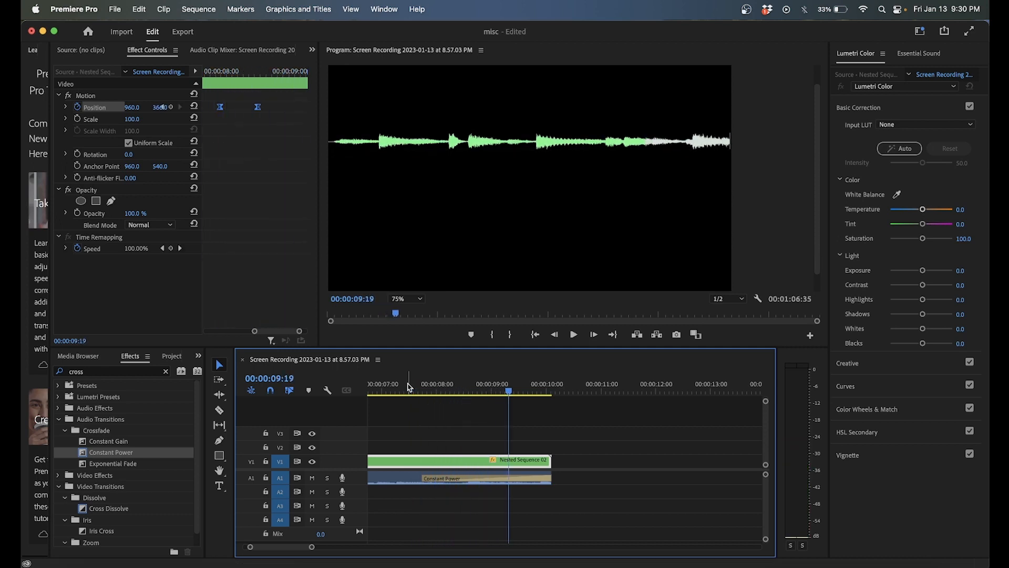
left_click(574, 335)
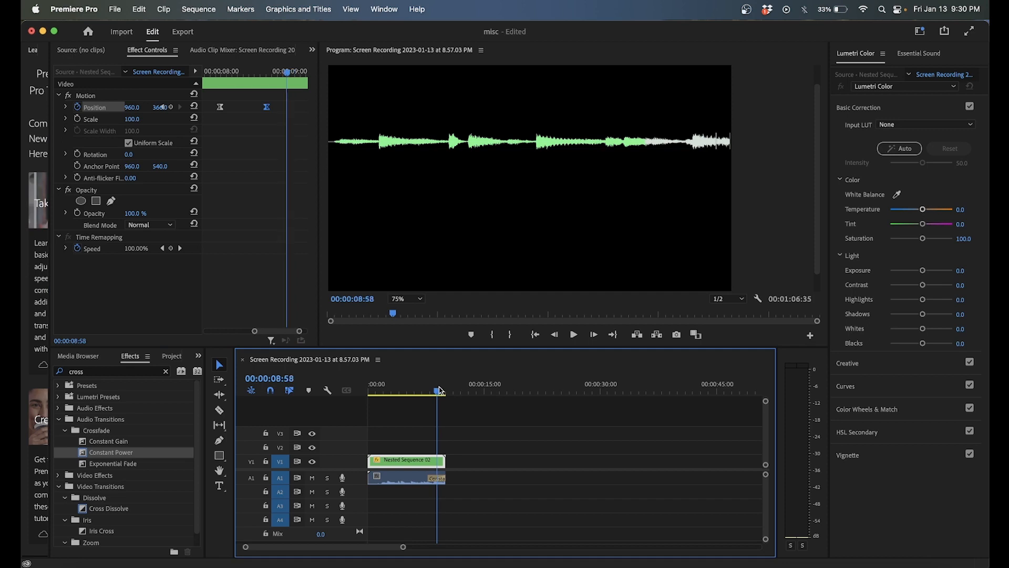
Step: Add a frame hold at the waveform clip's end and stretch the held frame to about 16:00
left_click(440, 390)
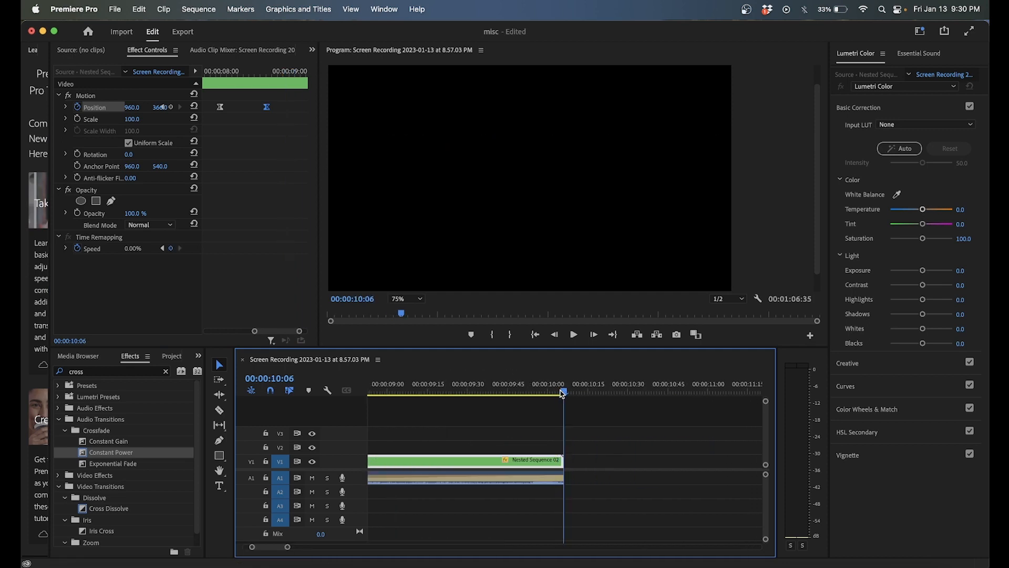
right_click(480, 466)
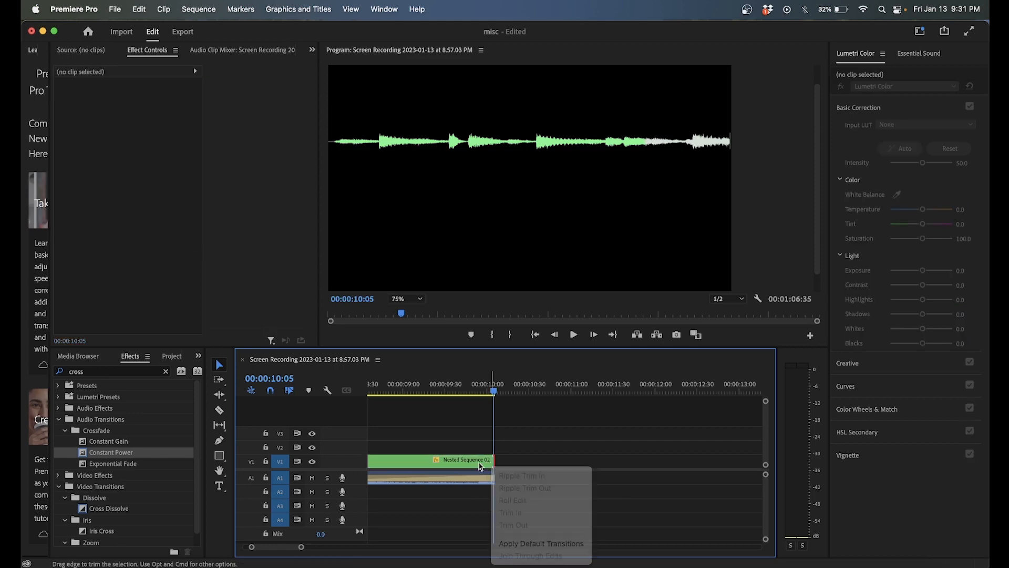
right_click(480, 462)
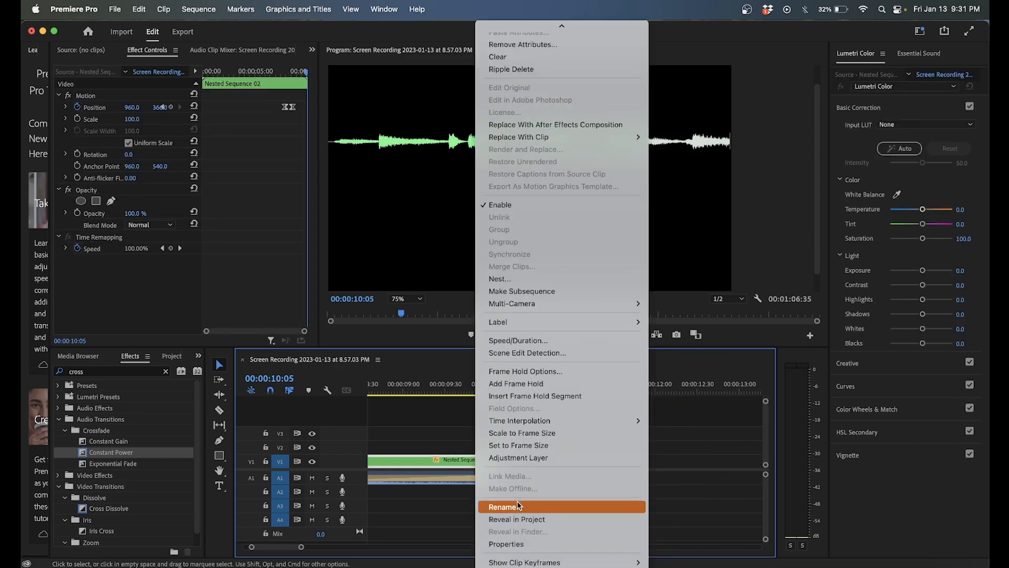
mouse_move(520, 383)
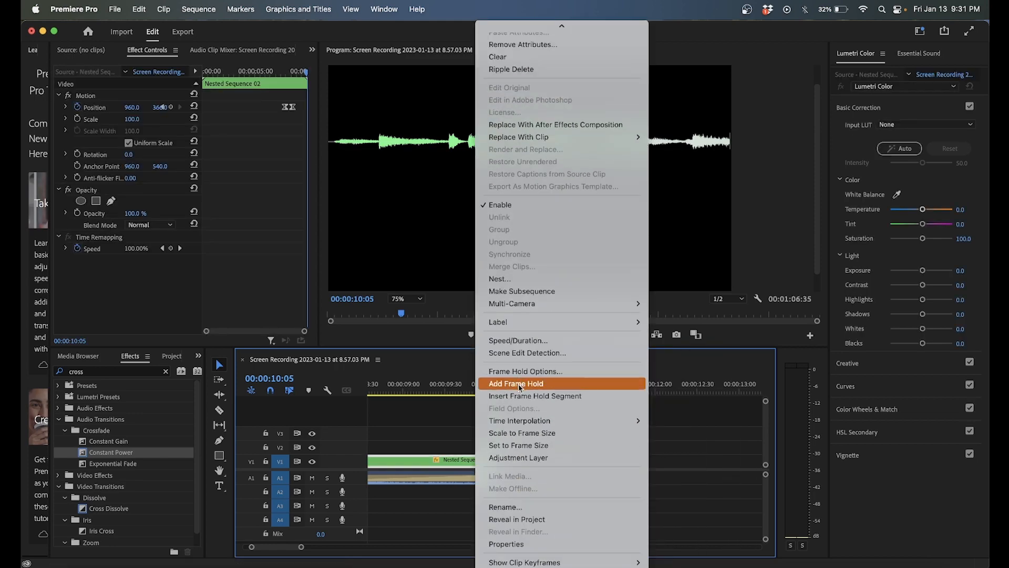
left_click(515, 382)
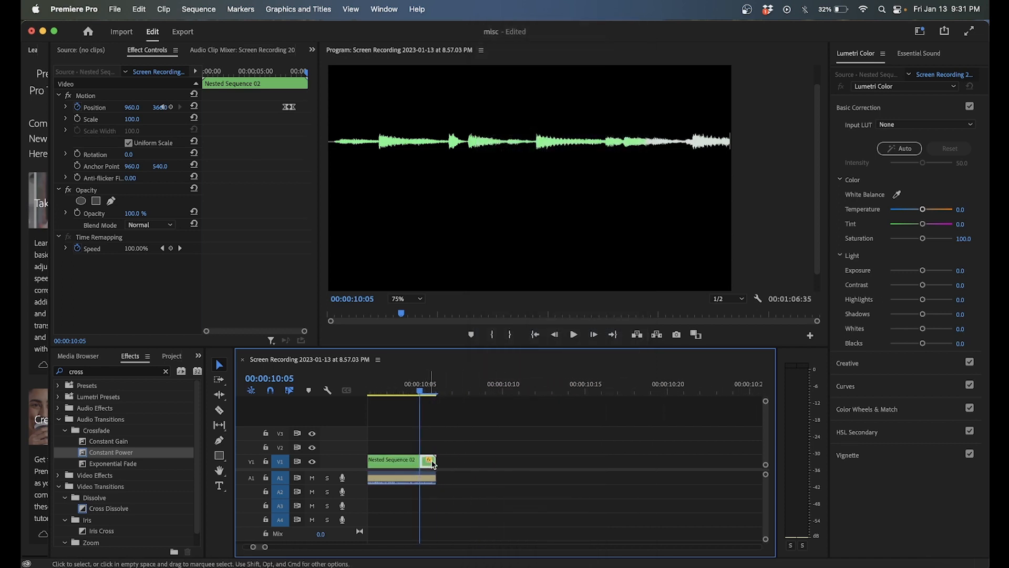
left_click_drag(432, 463, 437, 464)
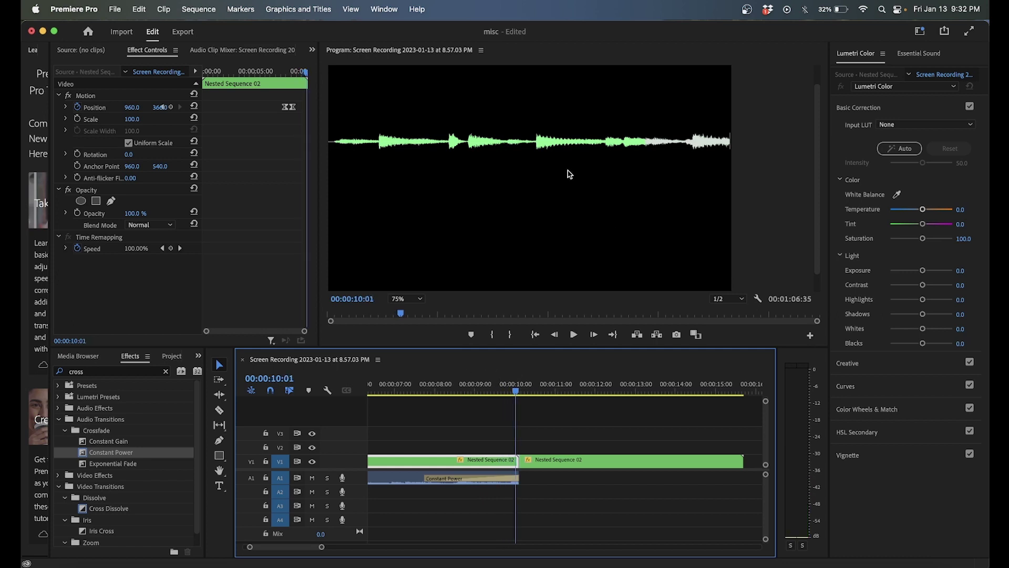
Step: Keyframe the waveform's opacity from 100% to 30% after its reveal and set the frozen tail to 30%
left_click(480, 389)
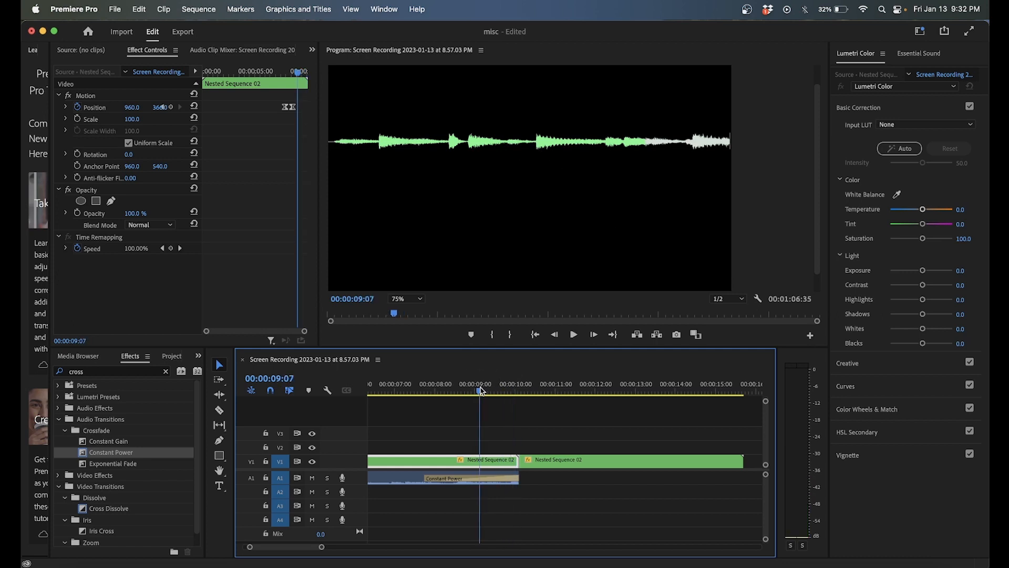
left_click(574, 334)
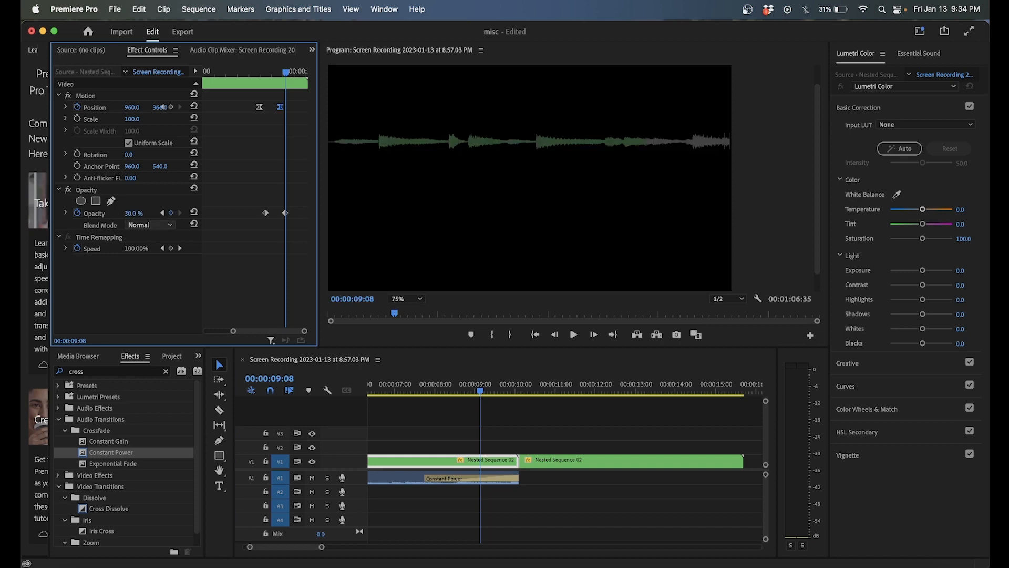
left_click(421, 390)
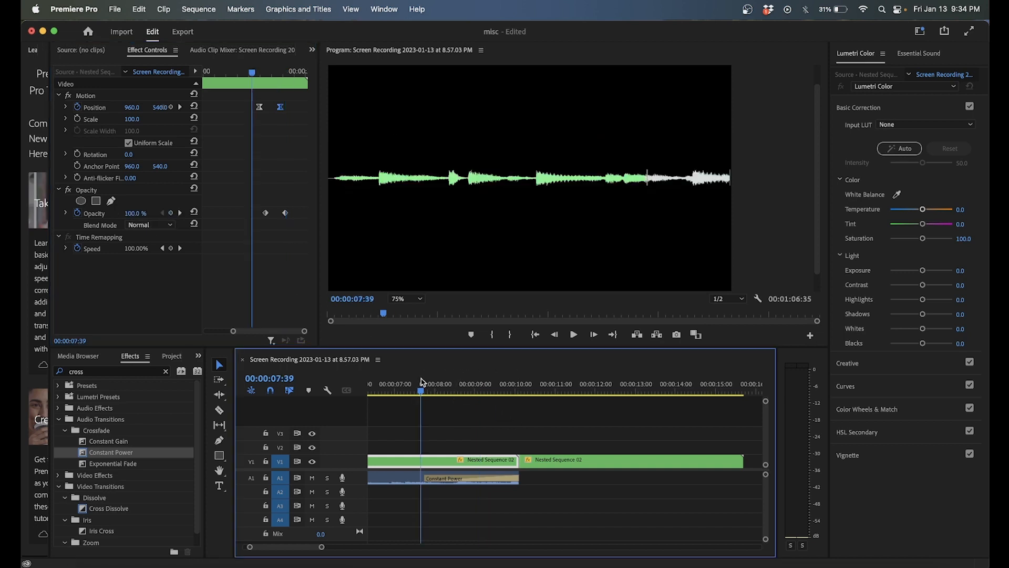
left_click(574, 335)
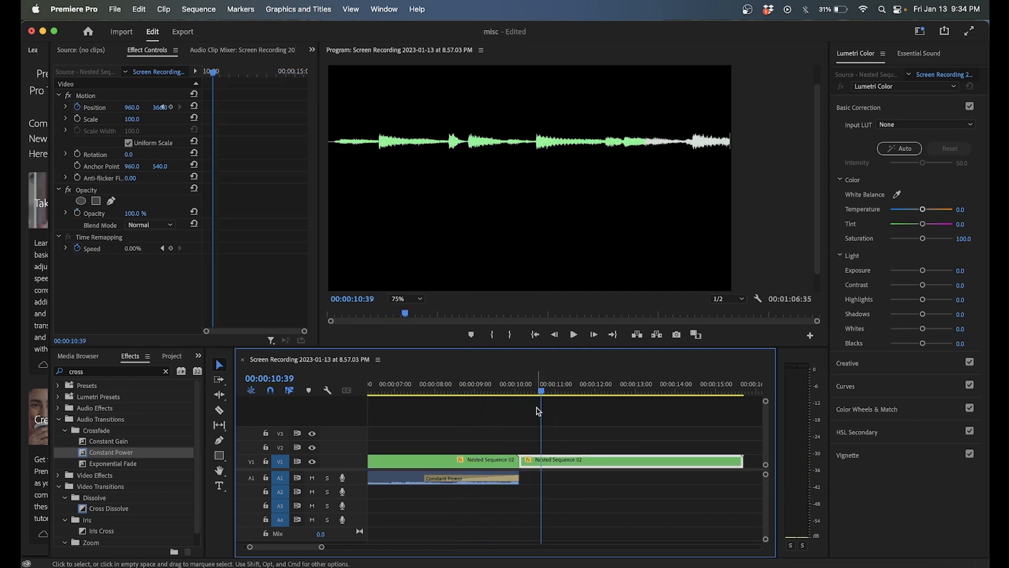
mouse_move(295, 324)
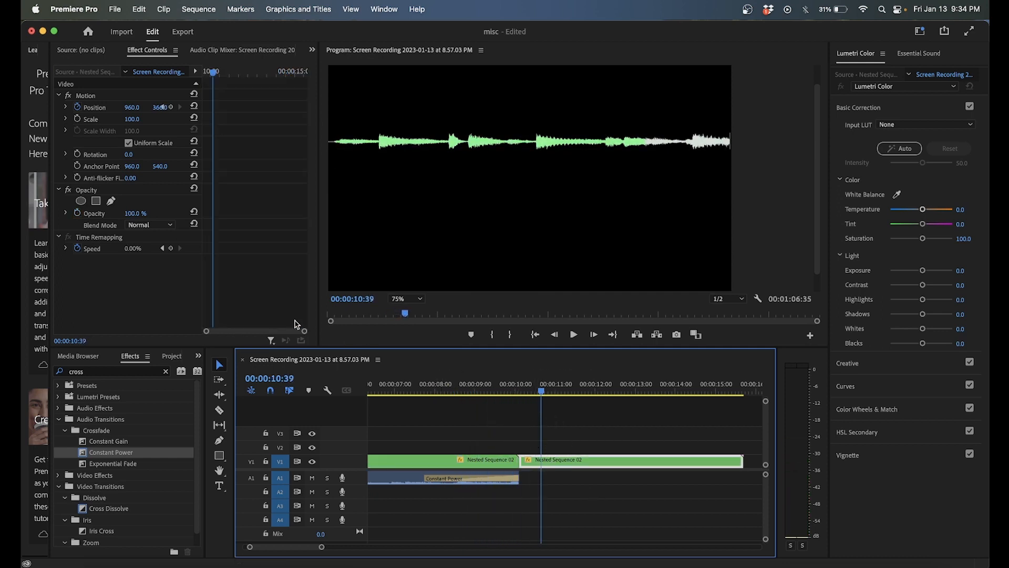
left_click(480, 387)
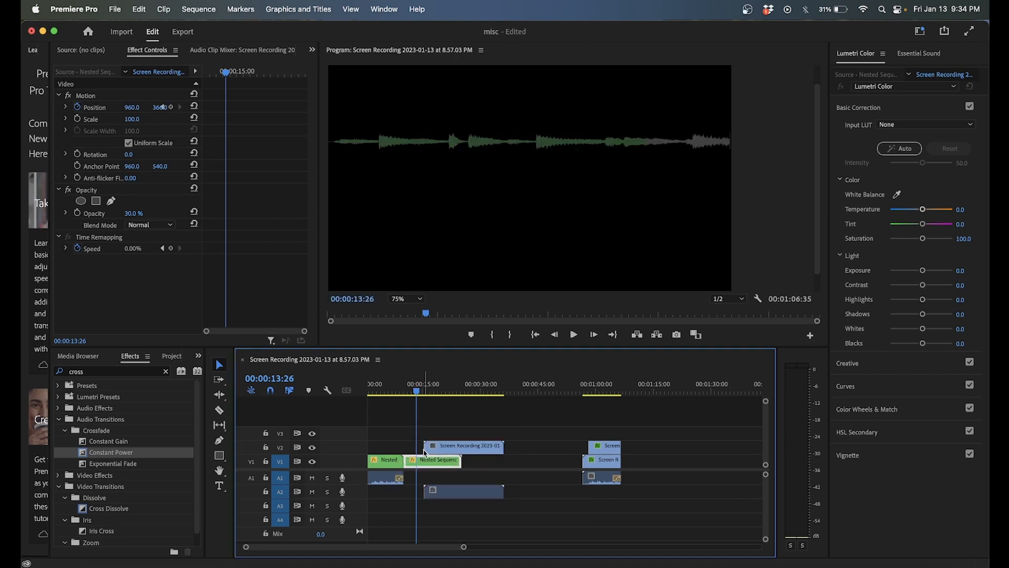
Step: Play the DAW drum clip on V2 and extend the frame-hold waveform on V1 to end with it
left_click(439, 390)
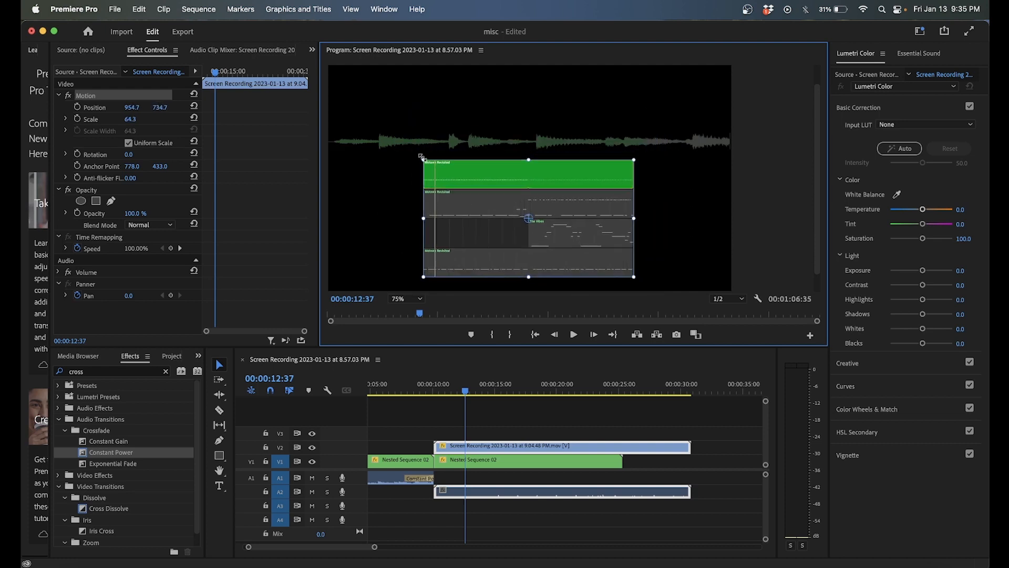
left_click(574, 334)
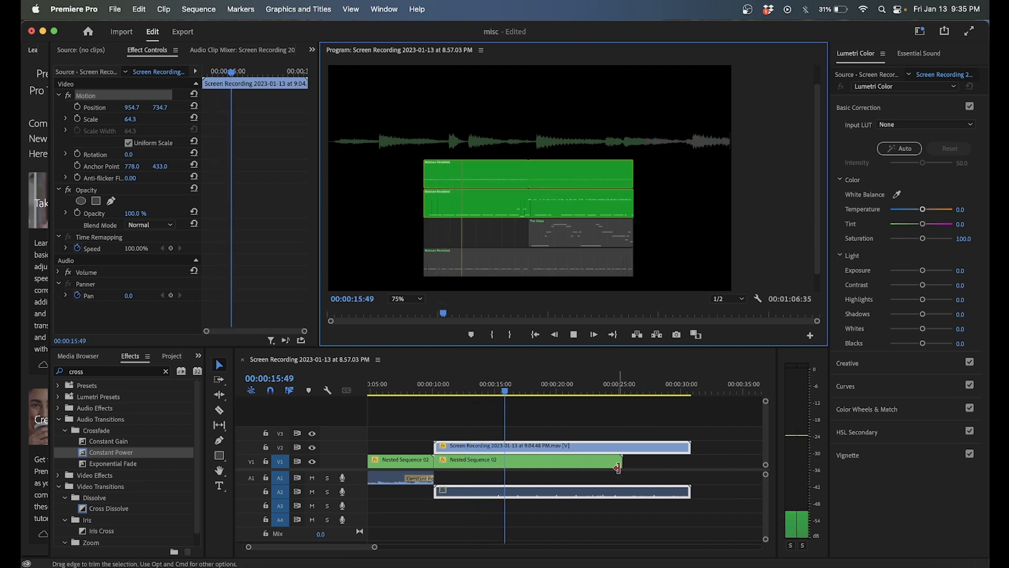
left_click_drag(616, 467, 708, 467)
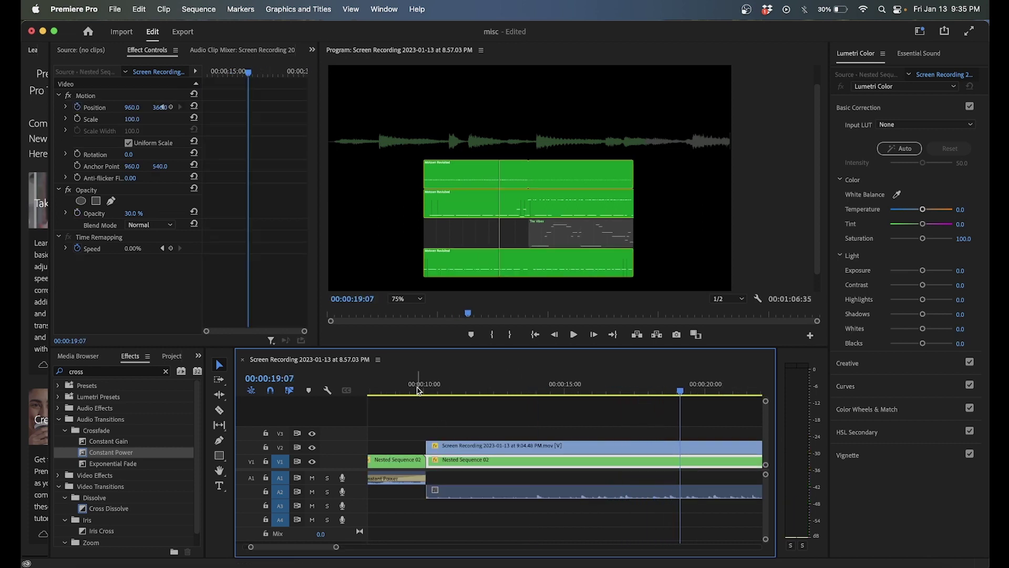
left_click(436, 384)
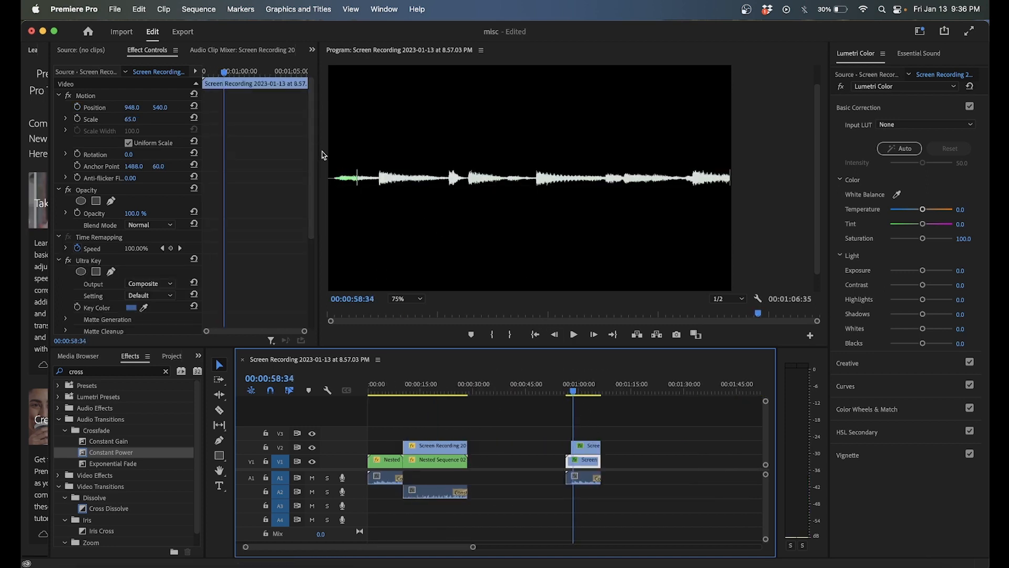
mouse_move(370, 184)
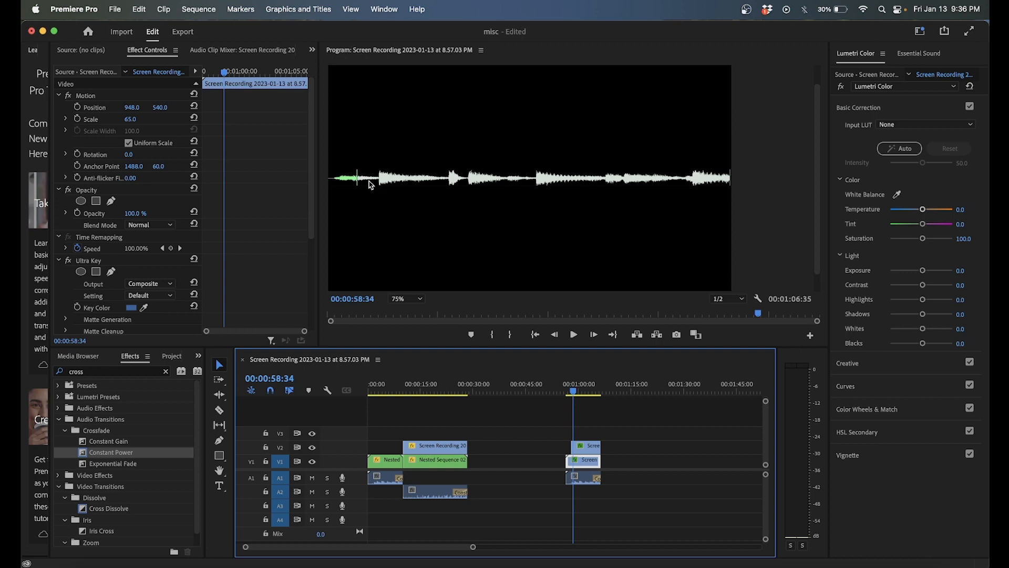
mouse_move(709, 166)
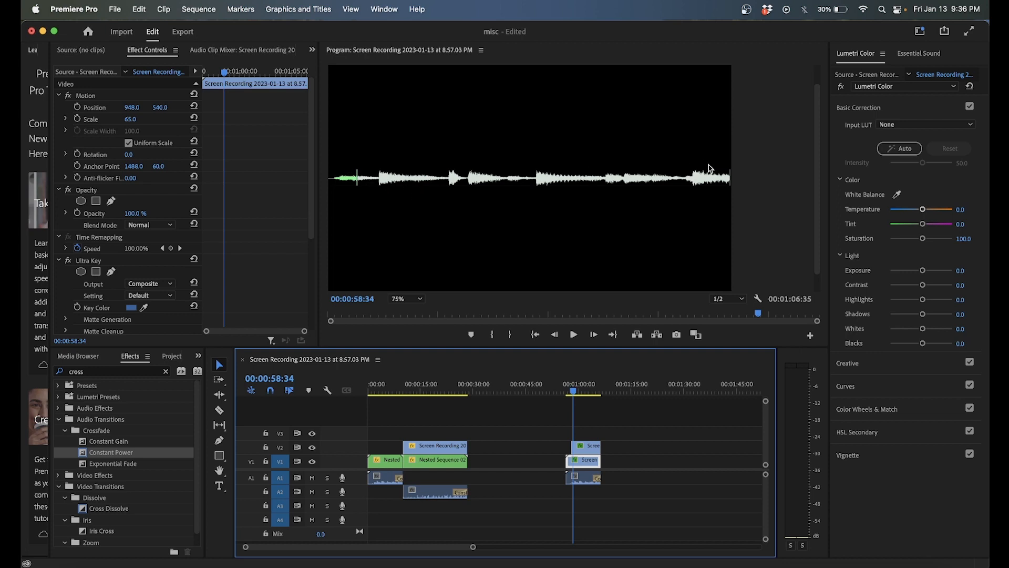
Step: Drag the final group of clips left so the sequence ends near 52:50
left_click(575, 334)
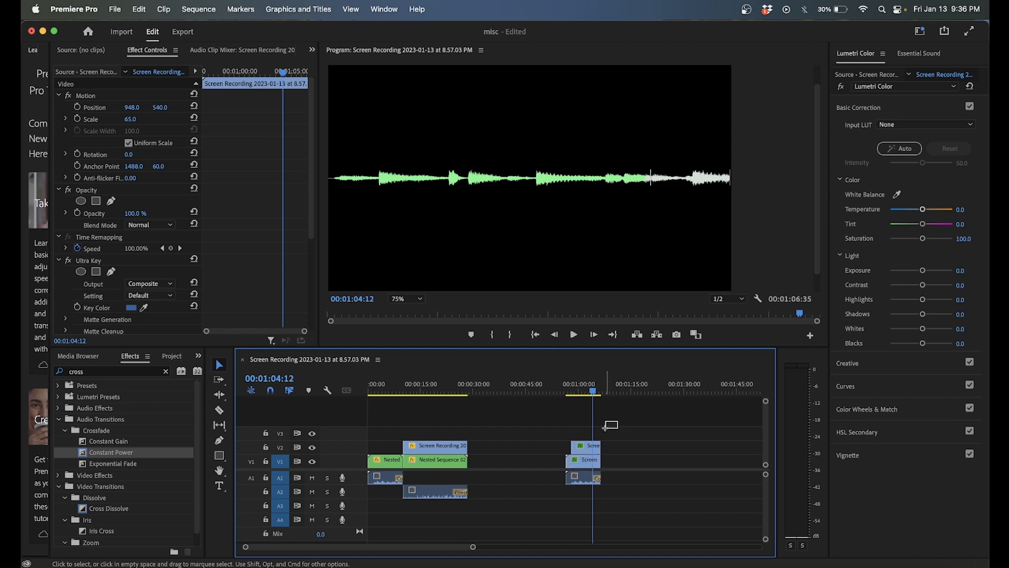
left_click(583, 461)
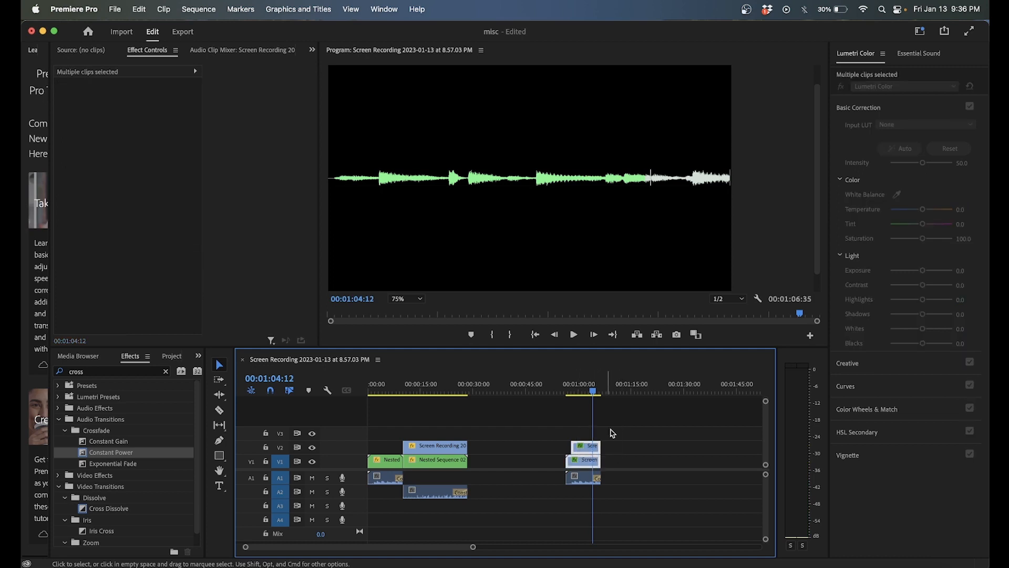
left_click_drag(582, 459, 540, 459)
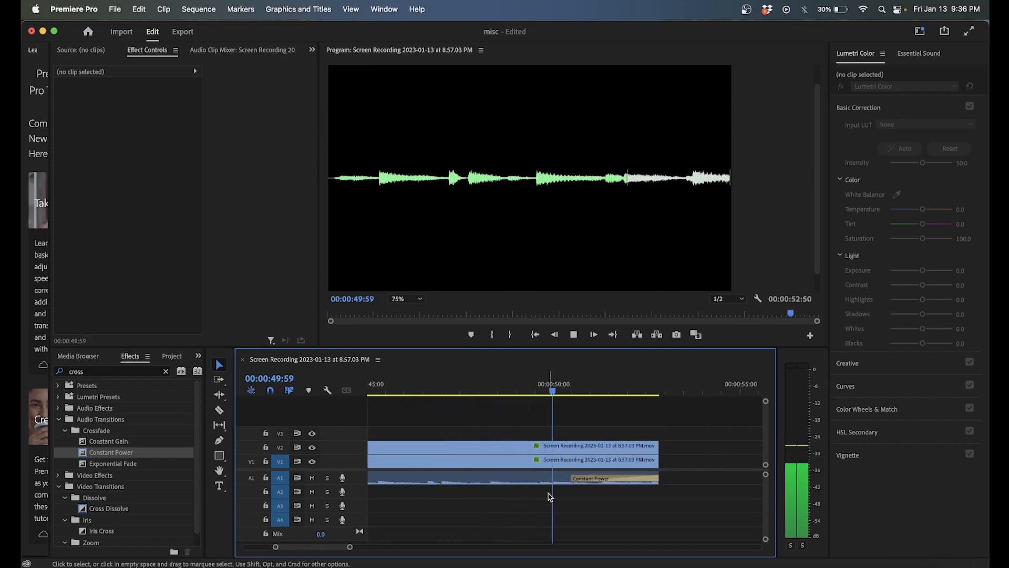
Step: Razor out a few frames of the sample and duplicate the slice right after it to loop, ending about 56:14
left_click(564, 461)
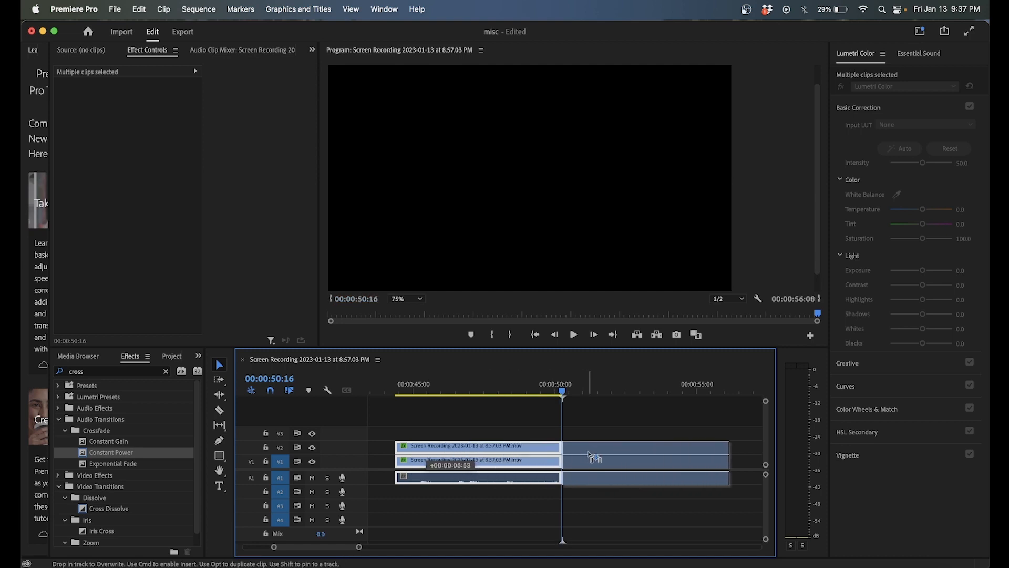
left_click(574, 334)
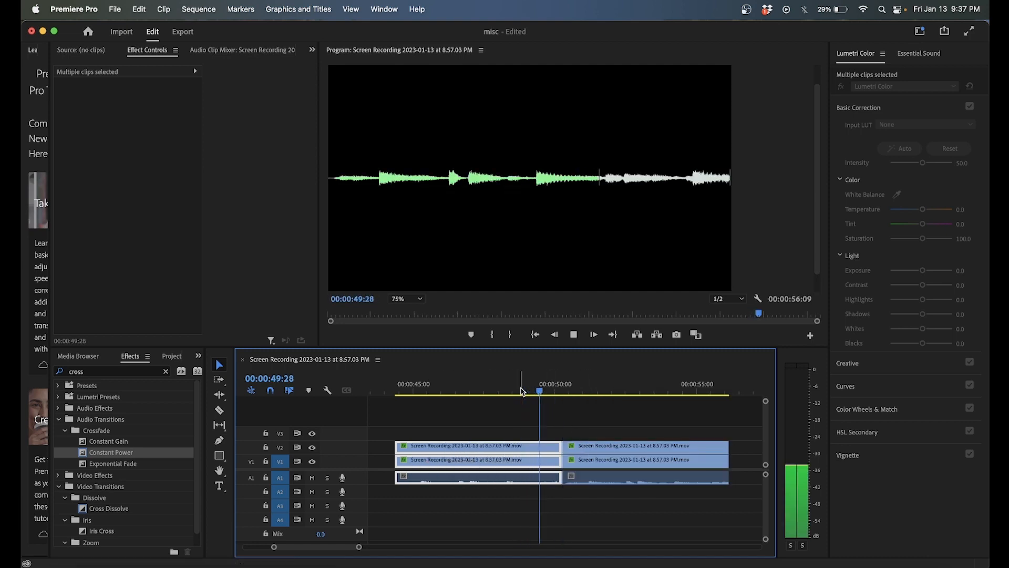
left_click(649, 459)
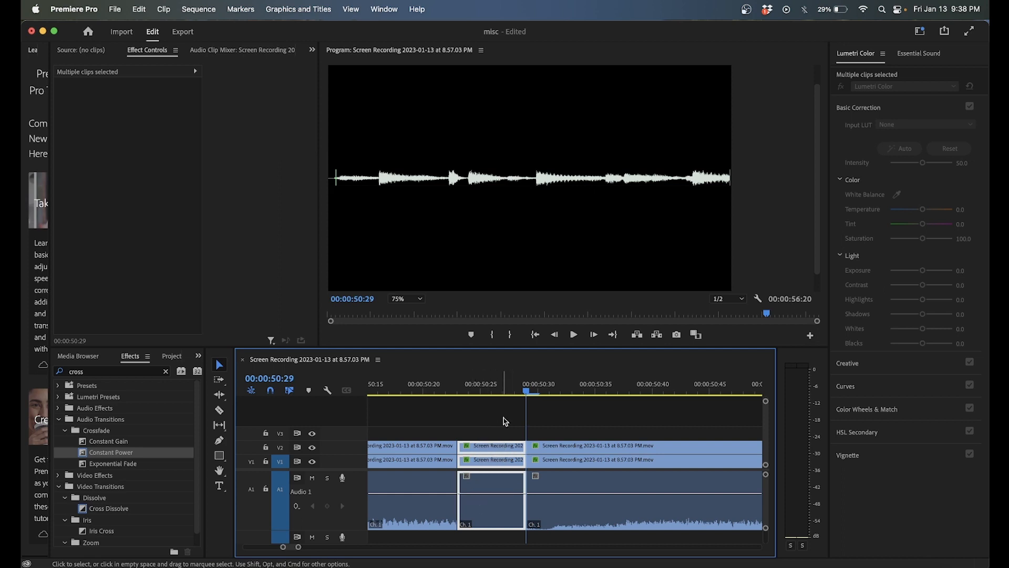
mouse_move(509, 490)
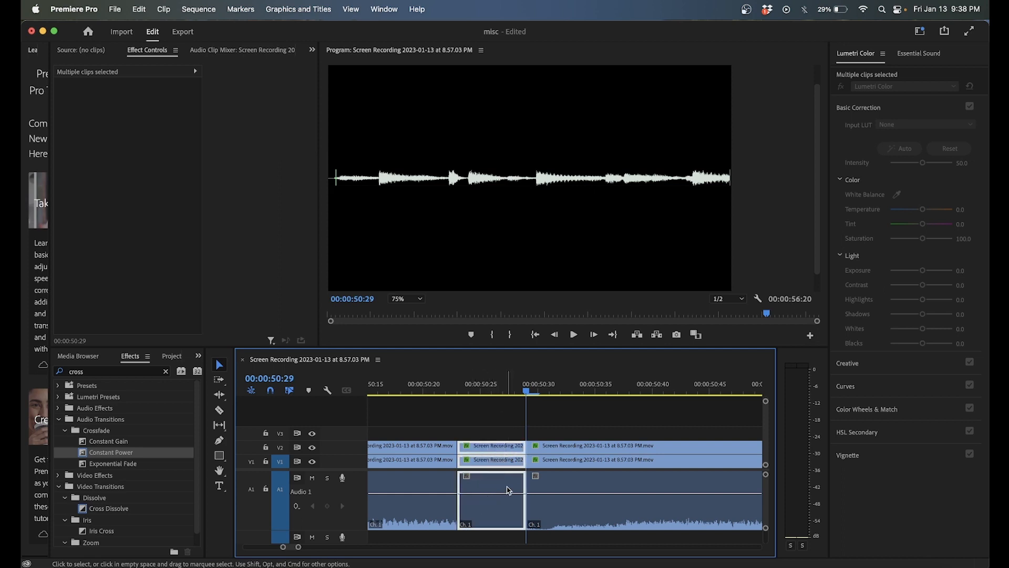
mouse_move(557, 447)
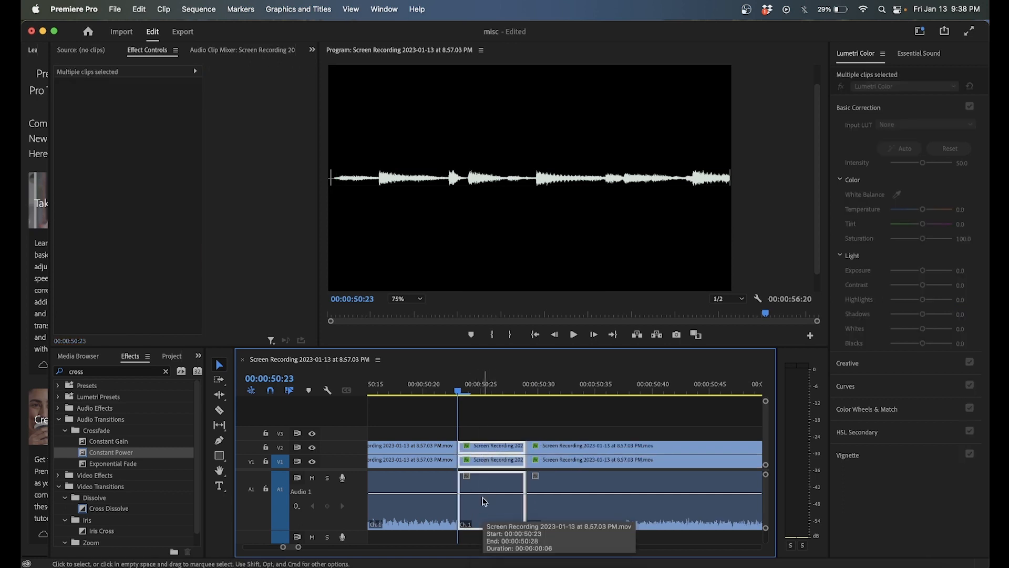
left_click(492, 426)
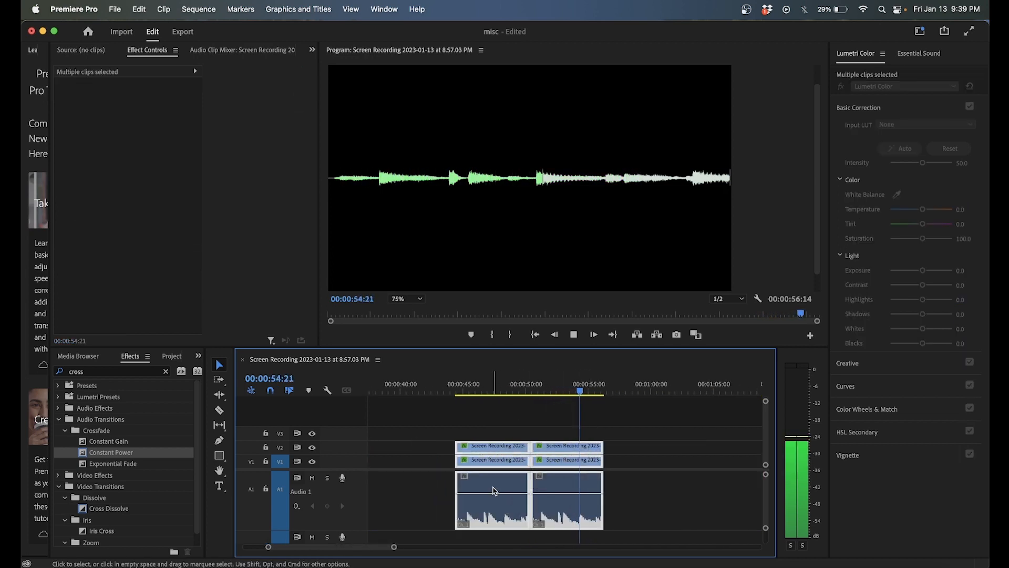
left_click(574, 334)
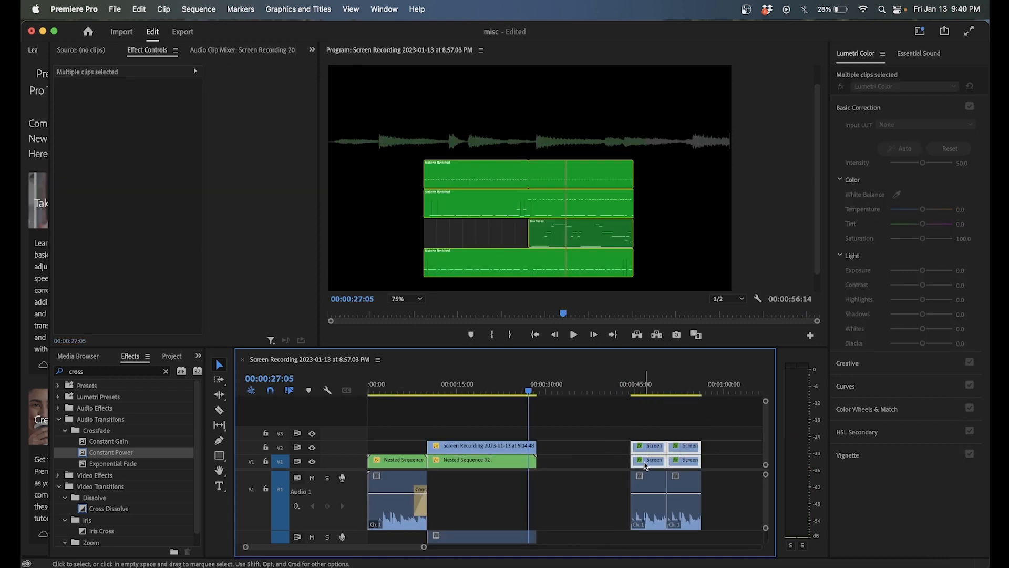
Step: Nest both loop slices as Nested Sequence 05 and place it after the first nested waveform clip
right_click(646, 461)
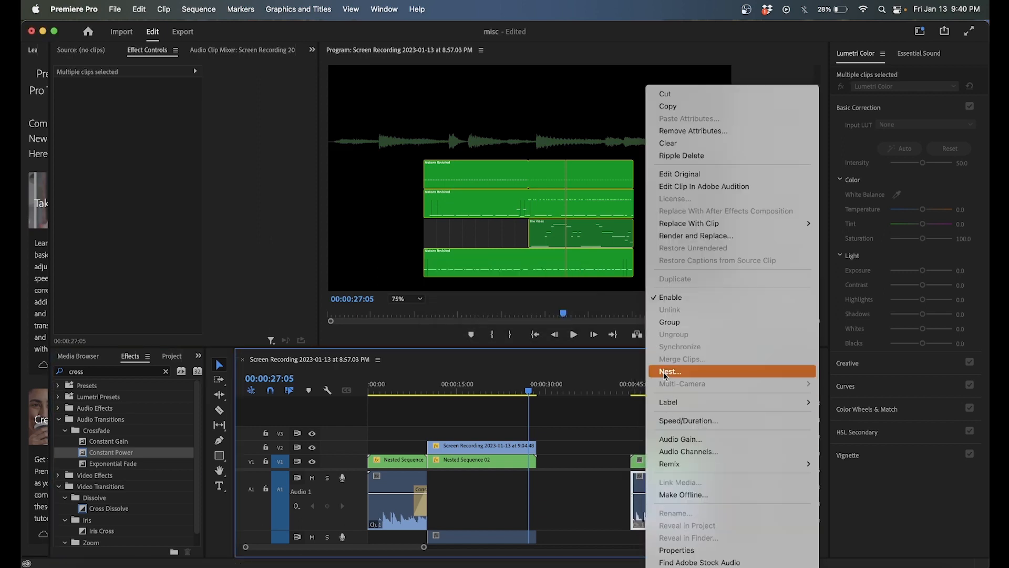
left_click(670, 371)
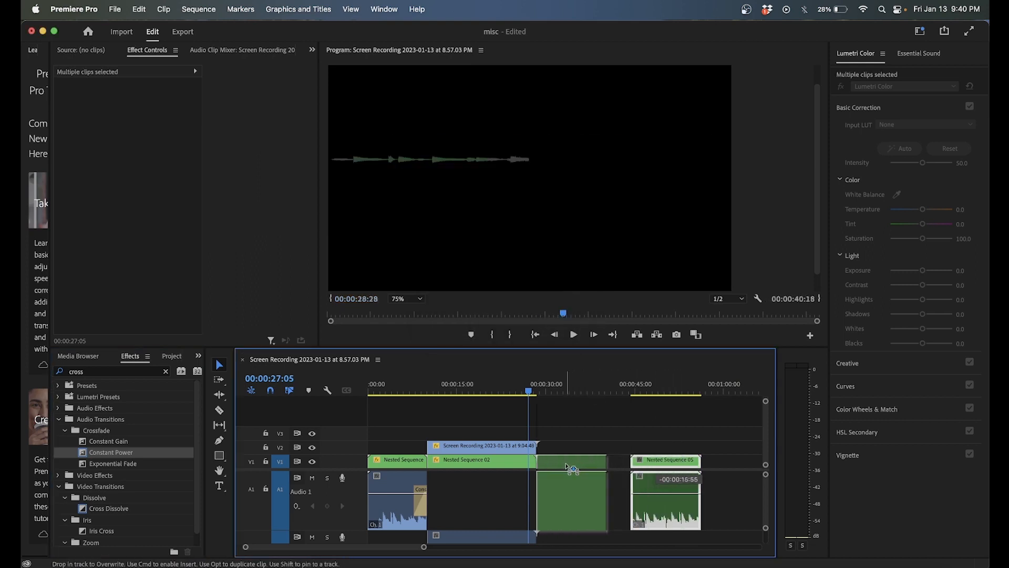
left_click(574, 334)
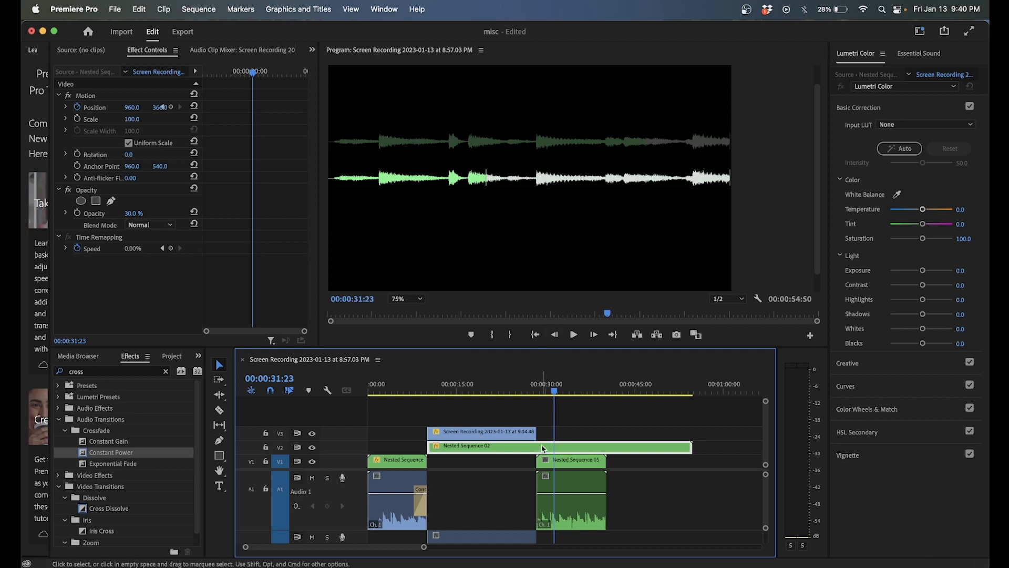
mouse_move(518, 389)
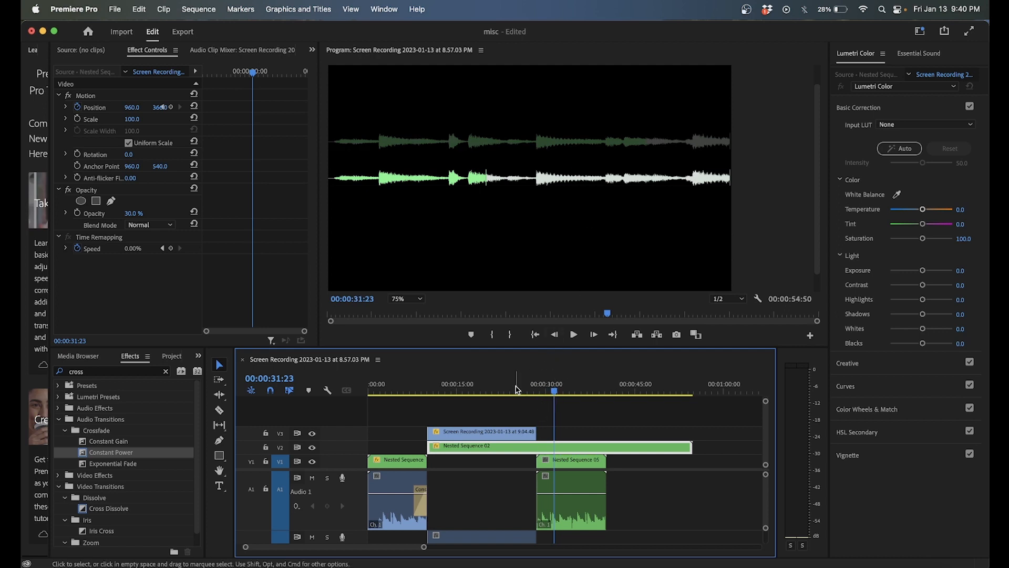
mouse_move(399, 388)
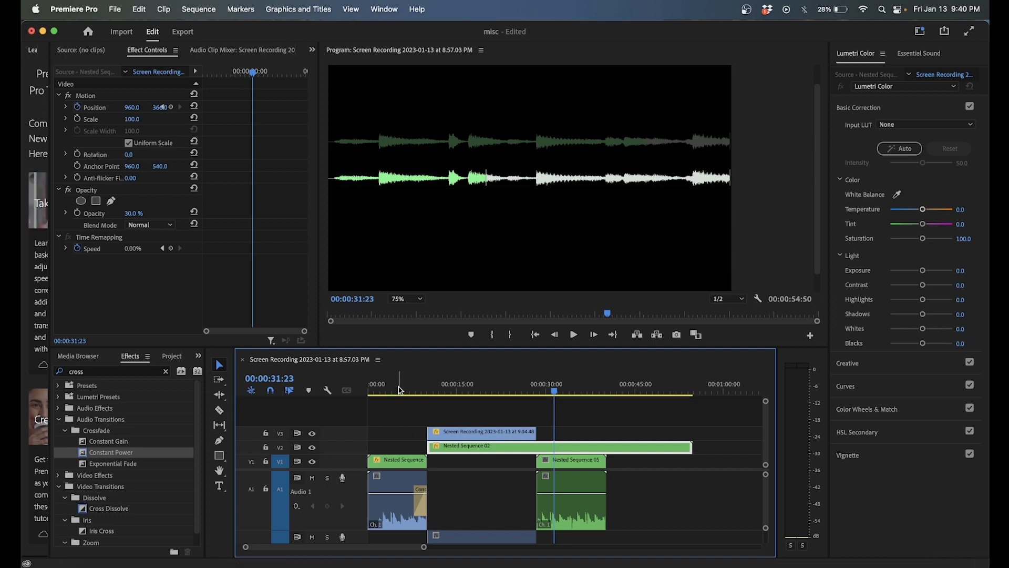
Step: Set Nested Sequence 05's opacity back to 100%
left_click(418, 389)
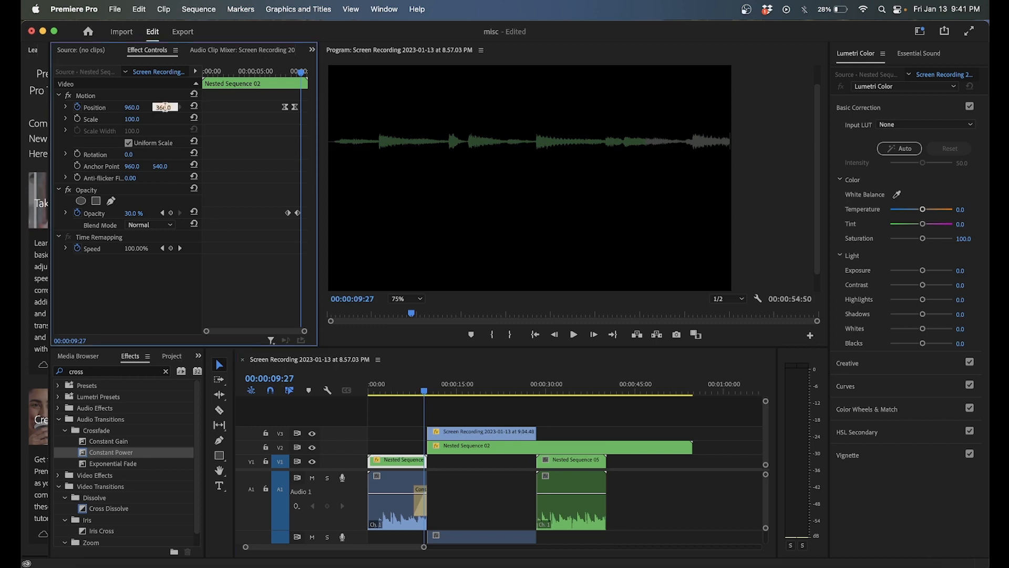
left_click(571, 462)
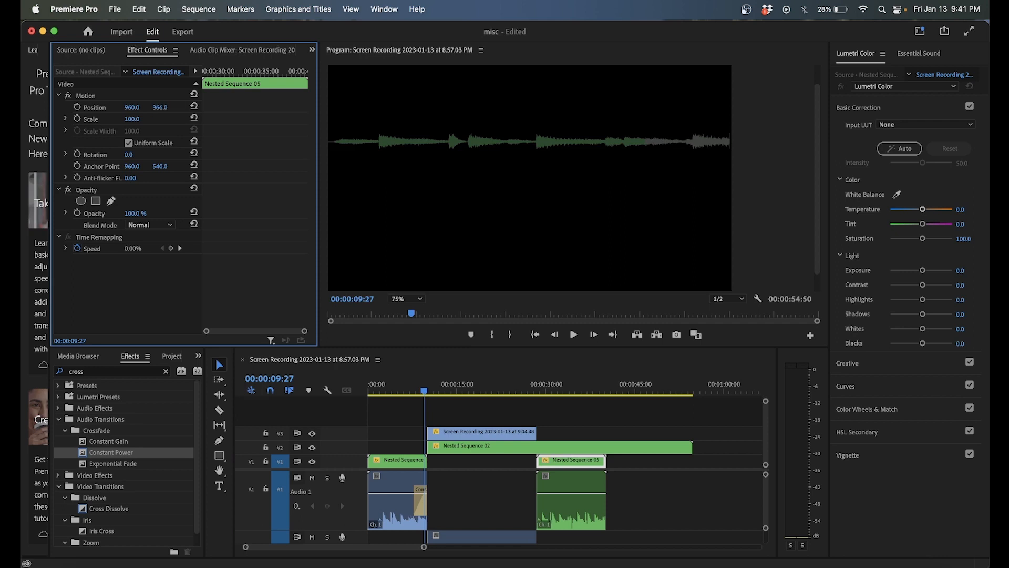
left_click(549, 390)
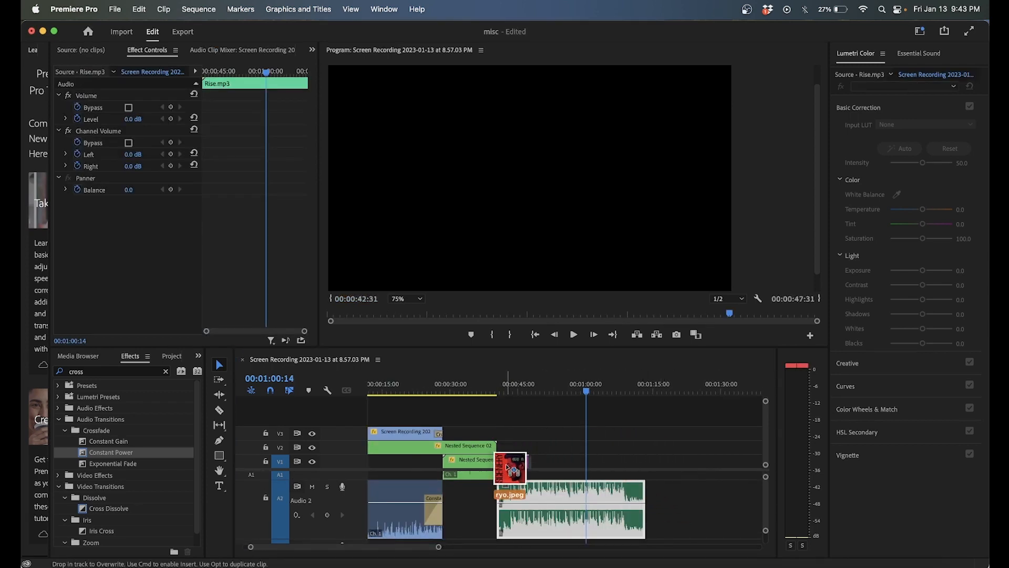
Step: Drop ryo.jpeg on V1 after the loop and stretch it to the length of Rise.mp3
left_click(511, 467)
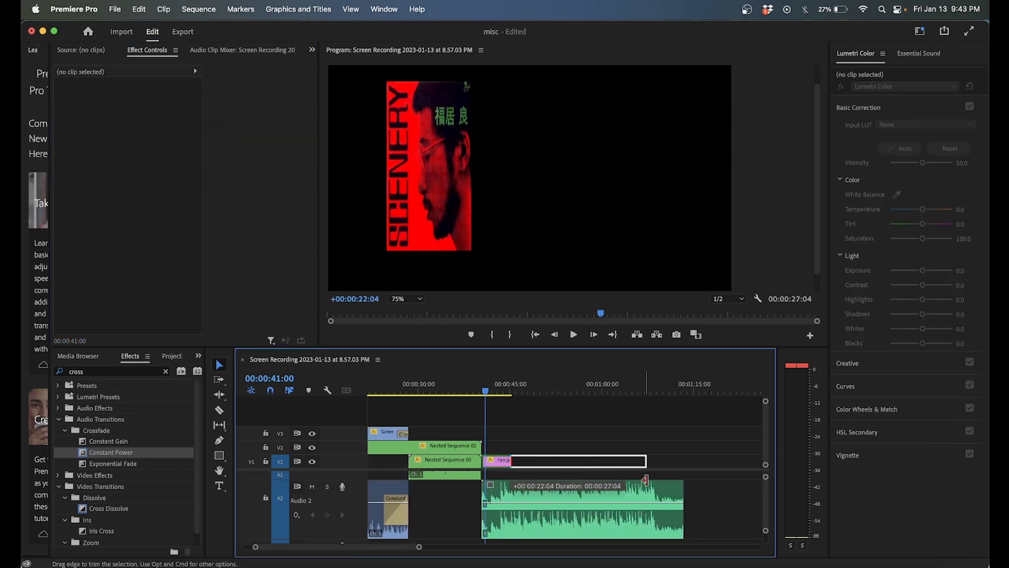
left_click(575, 334)
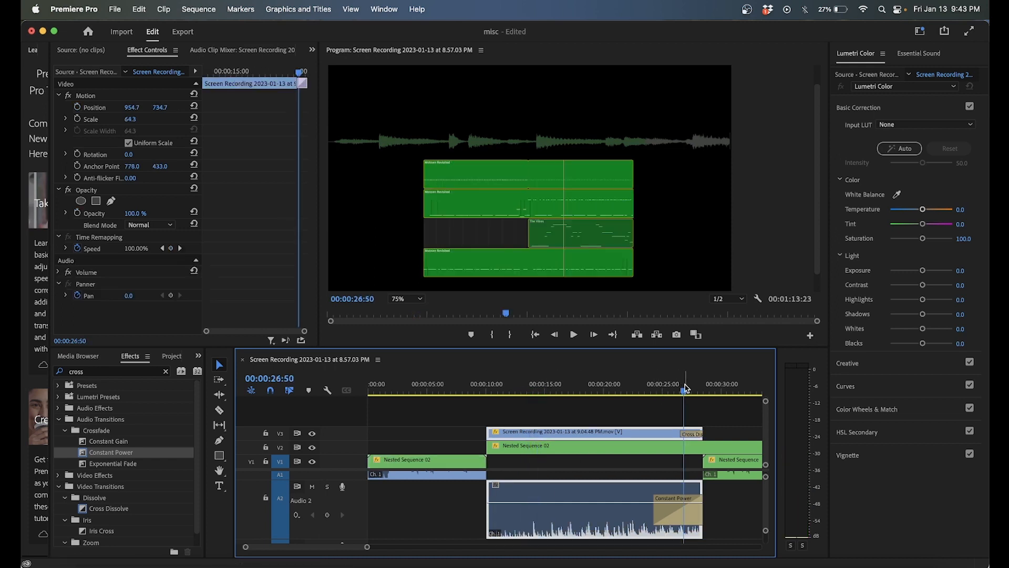
Step: Start Rise.mp3 where the loop ends and add a lengthened Exponential Fade at its beginning
left_click(574, 335)
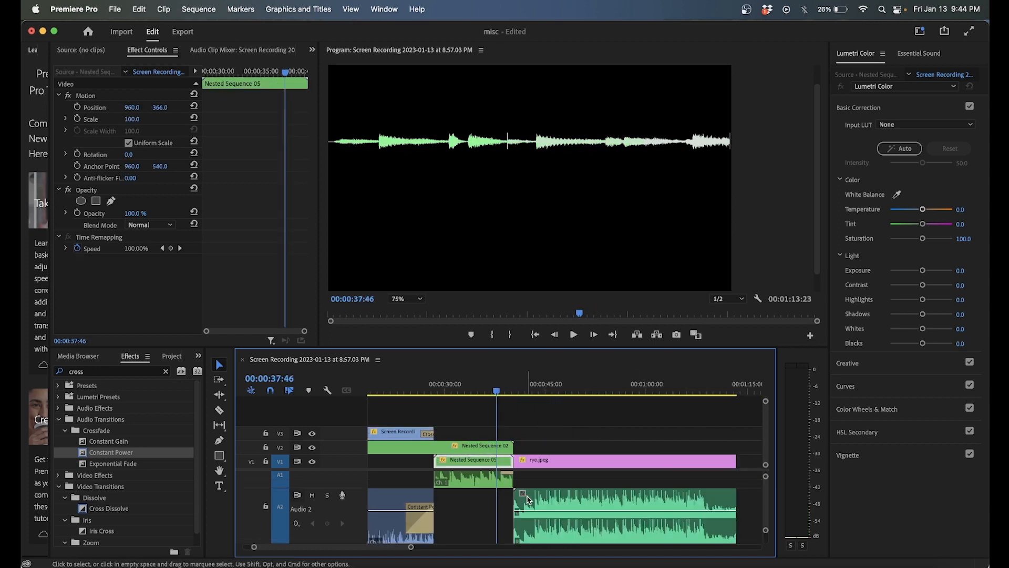
left_click(574, 334)
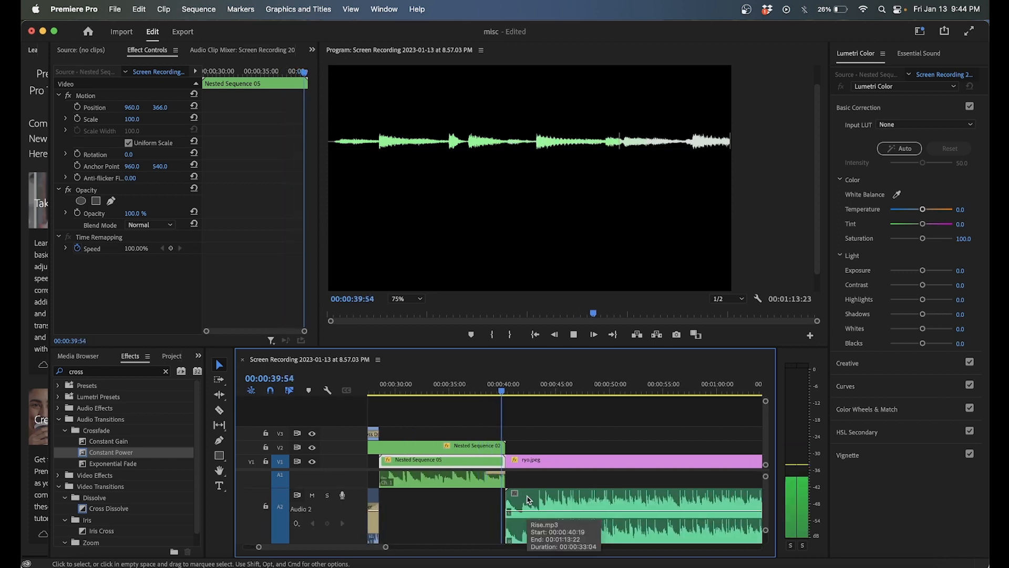
left_click(503, 385)
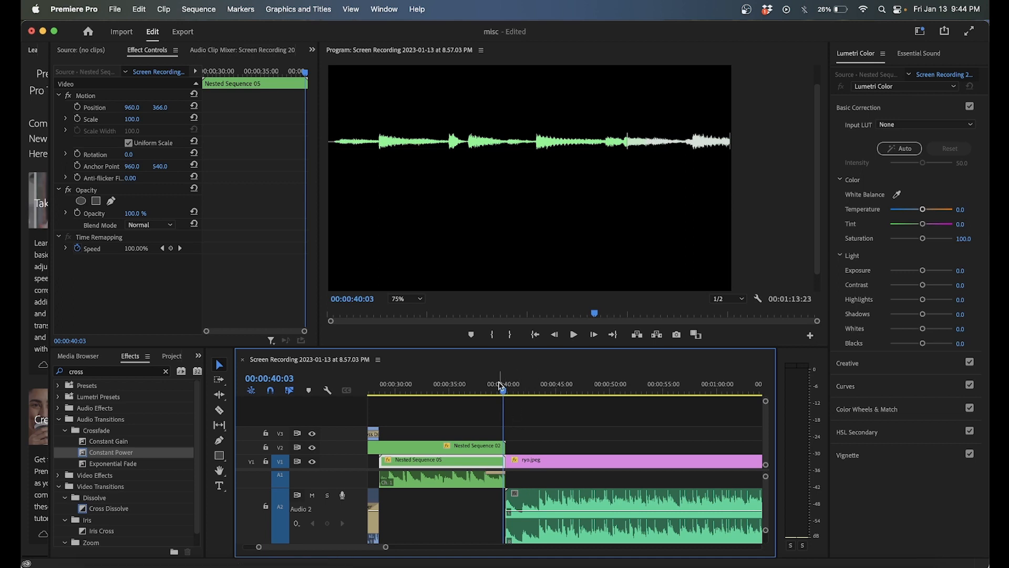
left_click_drag(500, 389, 476, 389)
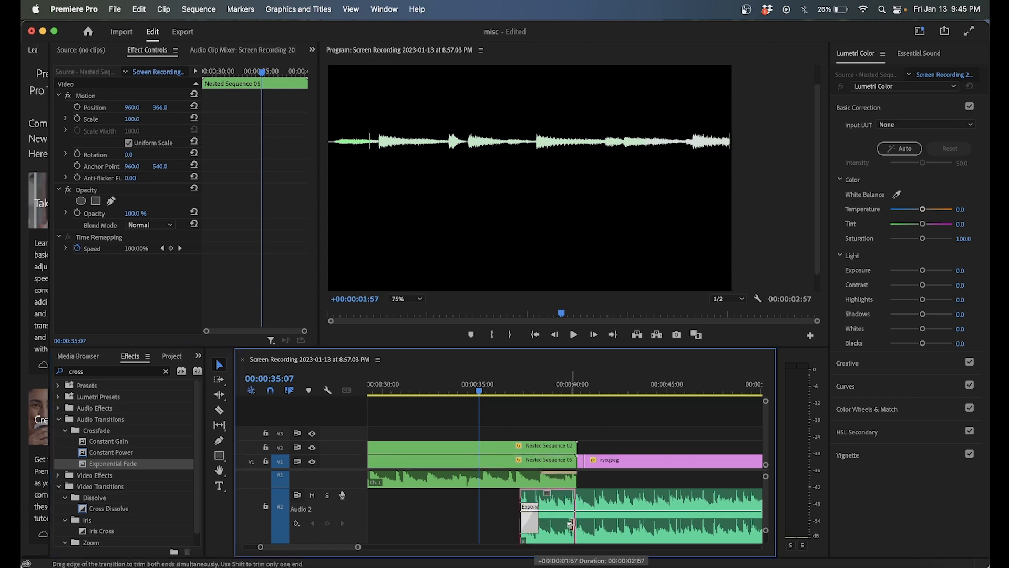
left_click(574, 335)
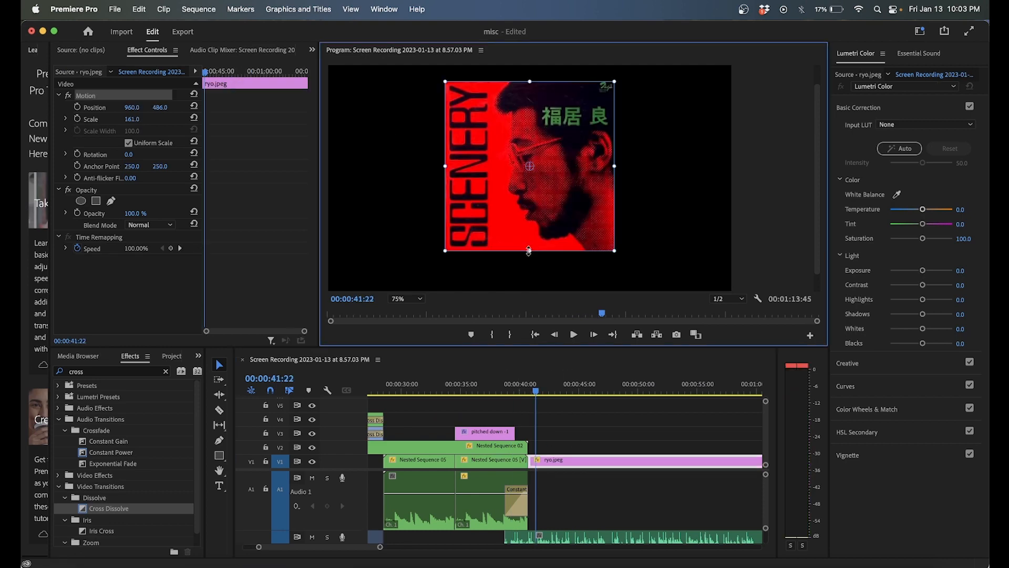
Step: Set the 'PROD. MALC BASKETT' credit text beneath the 161%-scaled cover to Bebas Neue
type("beb")
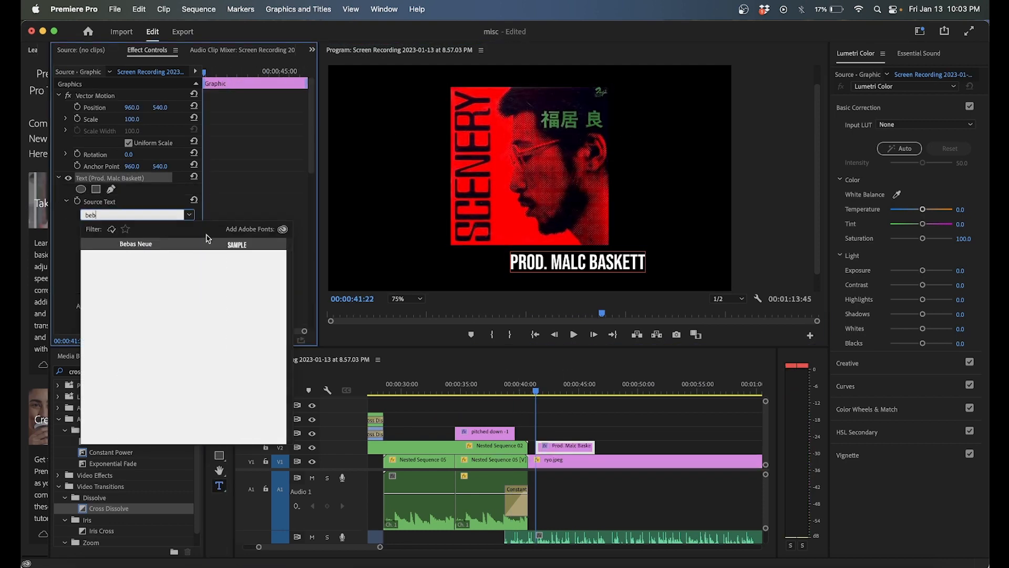
left_click(135, 244)
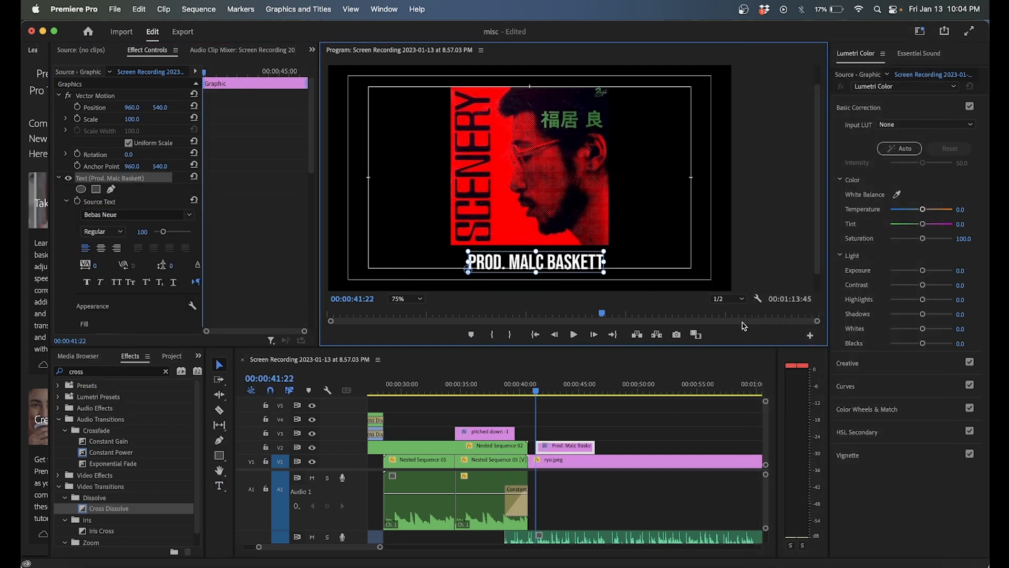